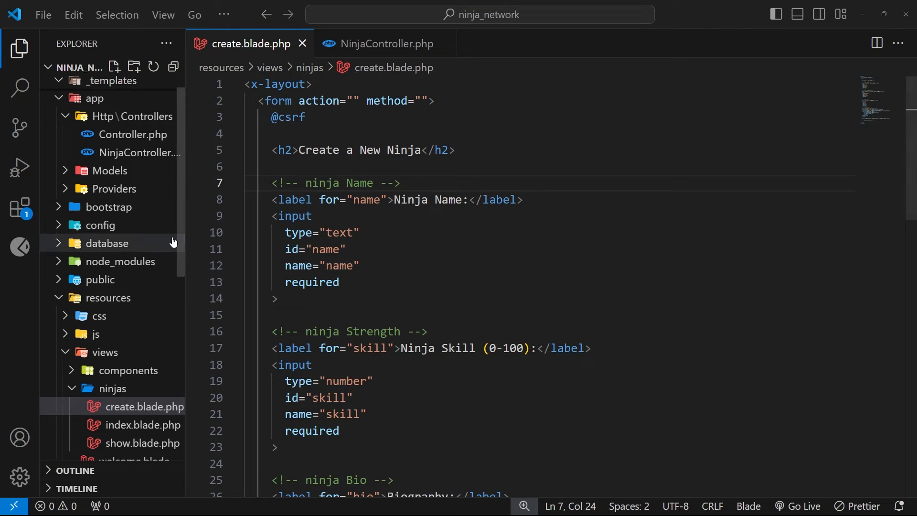
Step: Open web.php from the routes folder to see the existing ninja routes
scroll(down, 3)
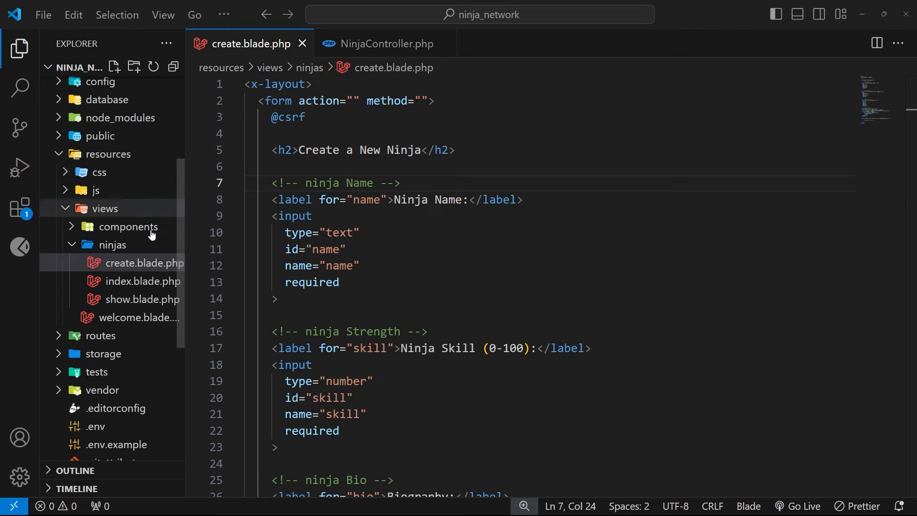
click(113, 372)
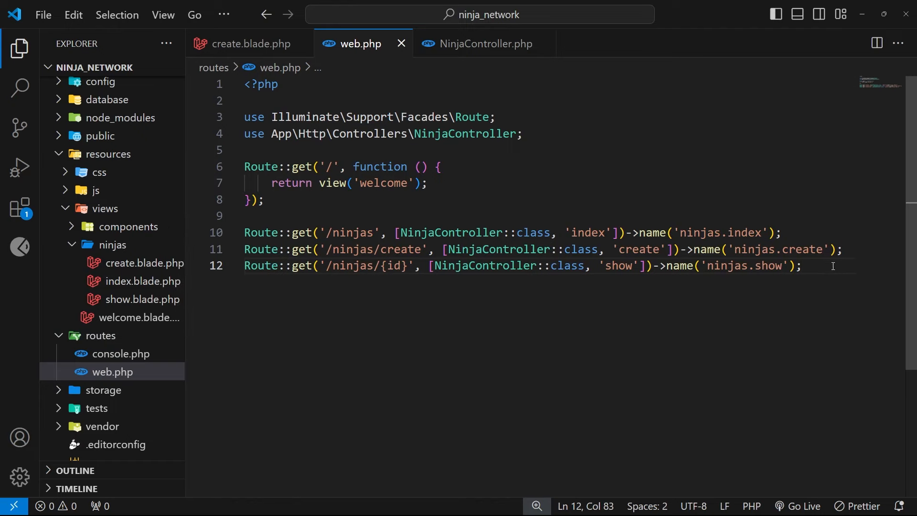
Step: Begin a new Route::post('/ninjas', ) line at the end of web.php
text(R)
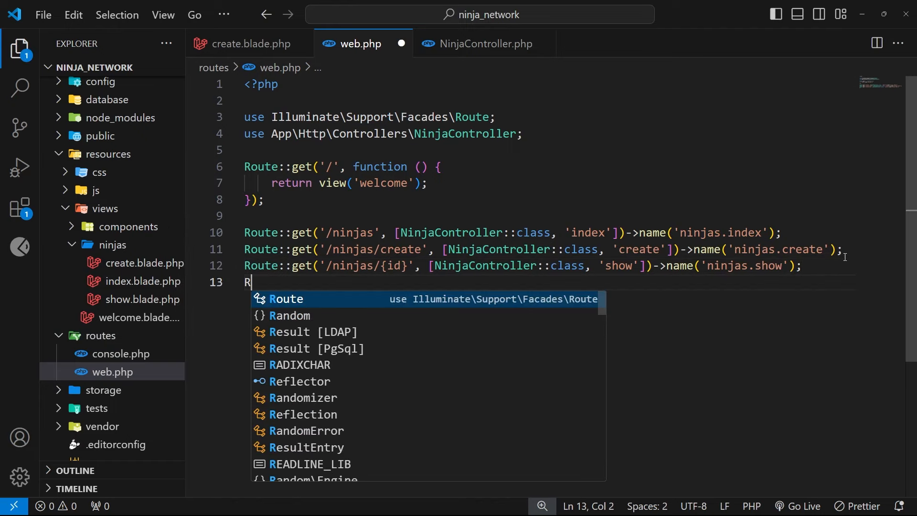
text(oute::)
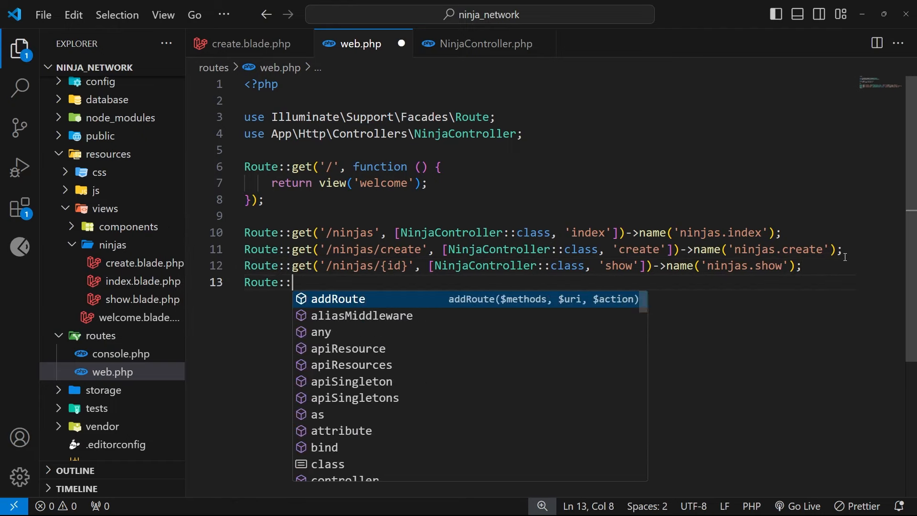
text(post();)
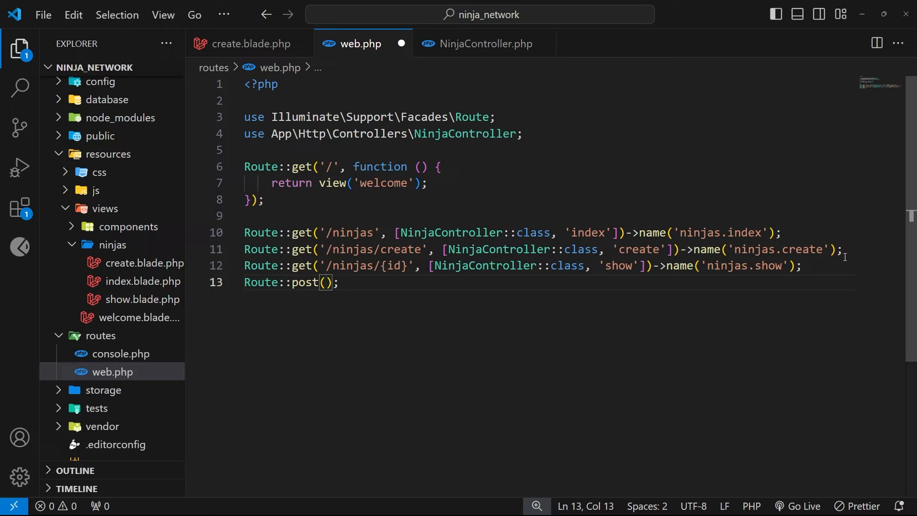
text(')
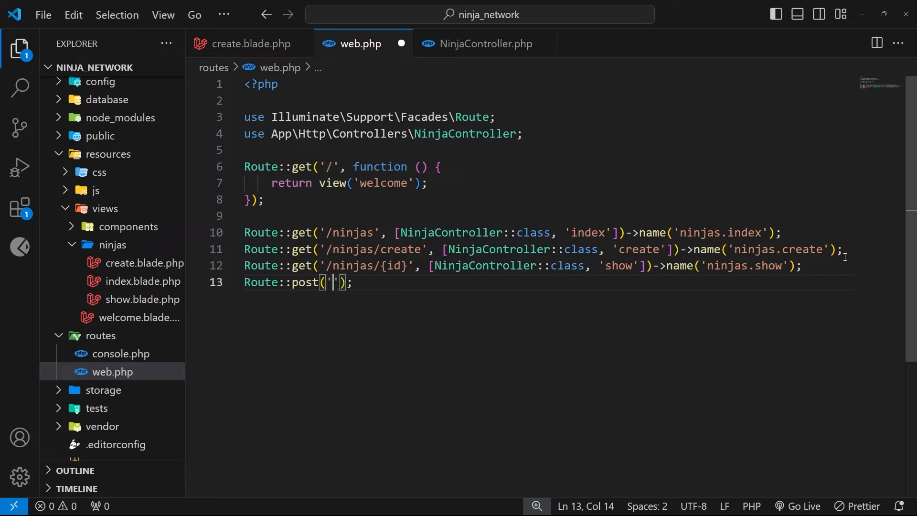
text(/)
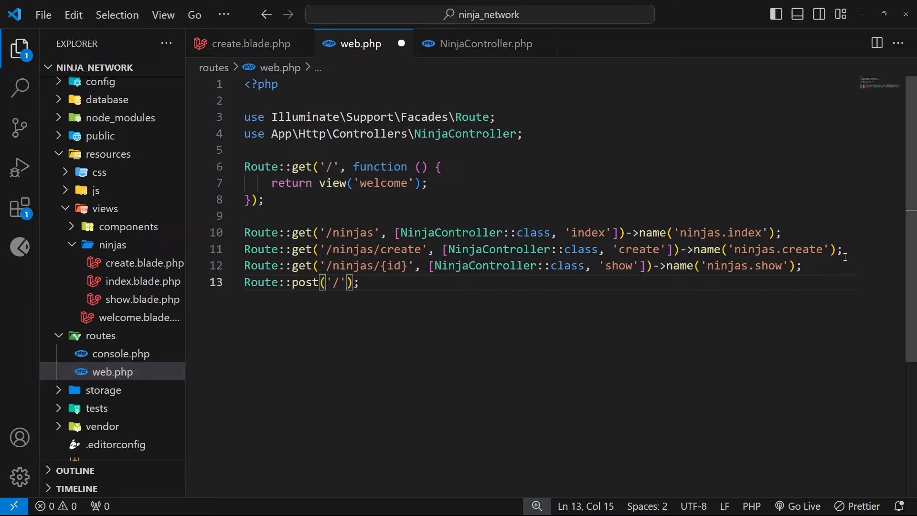
text(n)
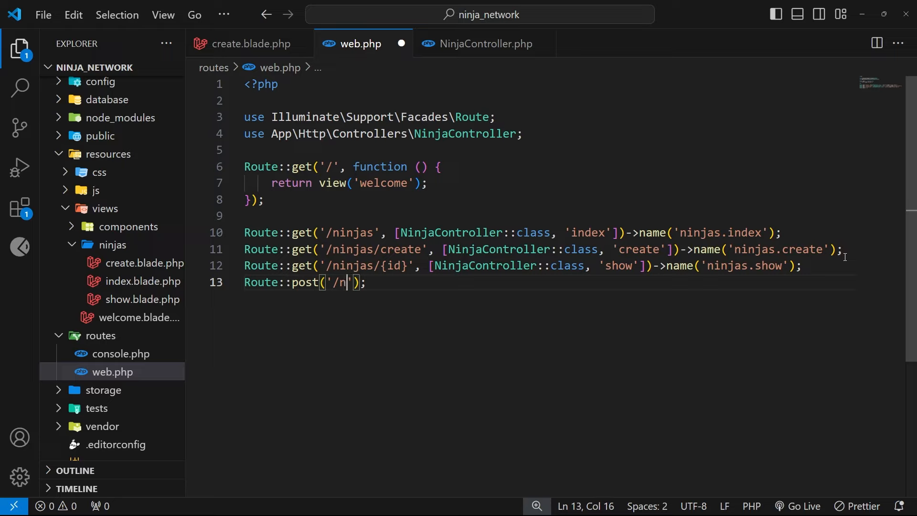
text(injas)
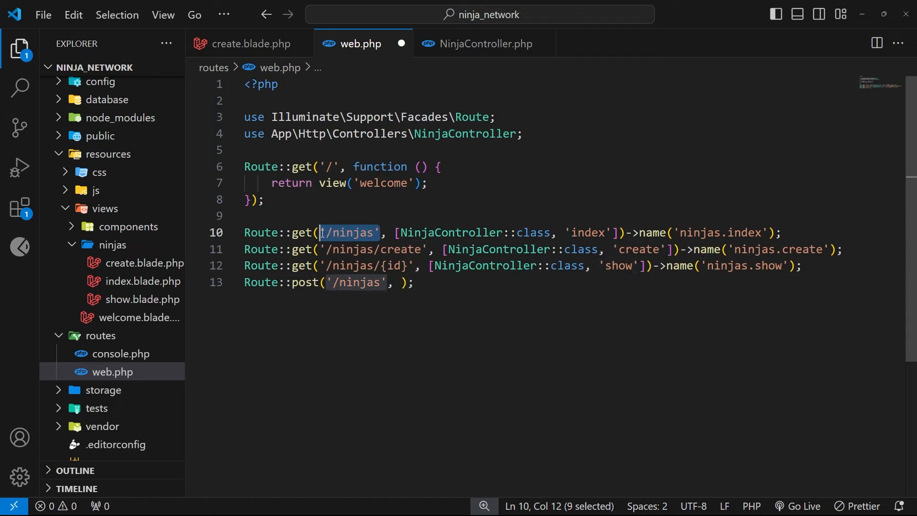
mouse_move(651, 369)
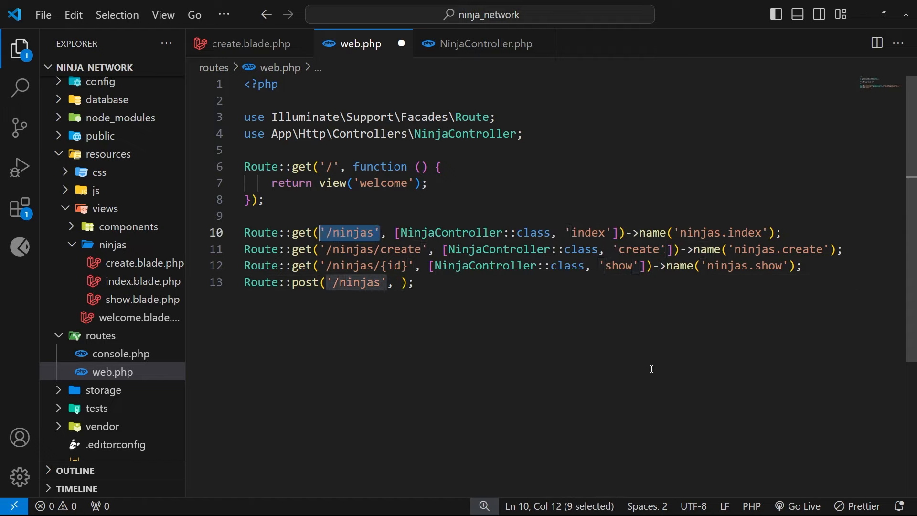
mouse_move(360, 266)
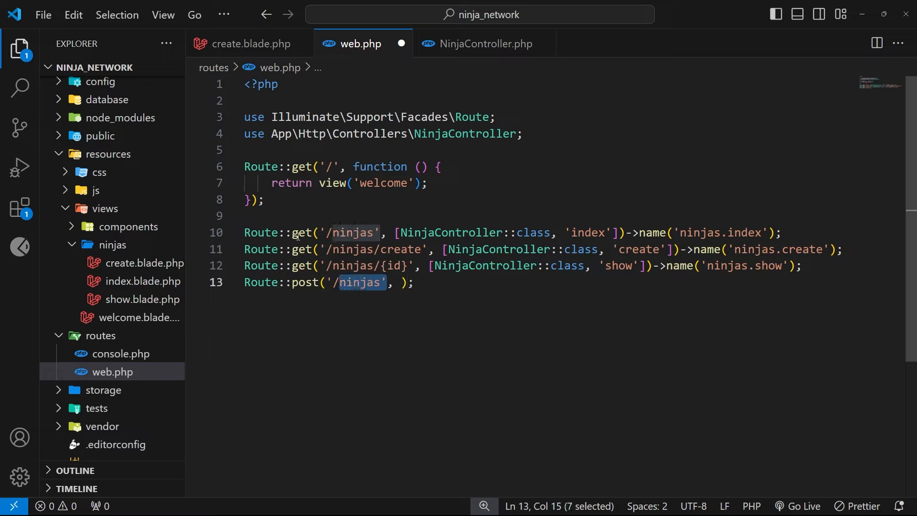
Step: Give the POST route the handler [NinjaController::class, 'store']
double_click(304, 282)
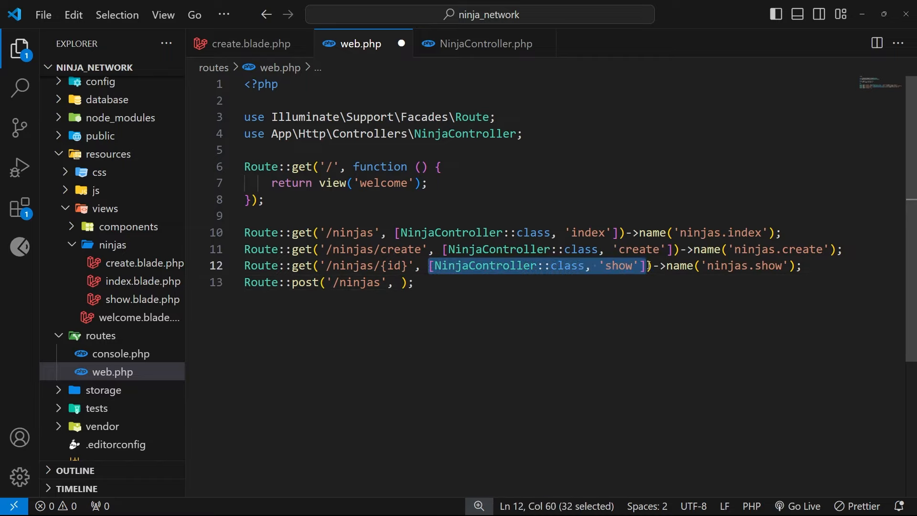
text([NinjaController::class, 'show'])
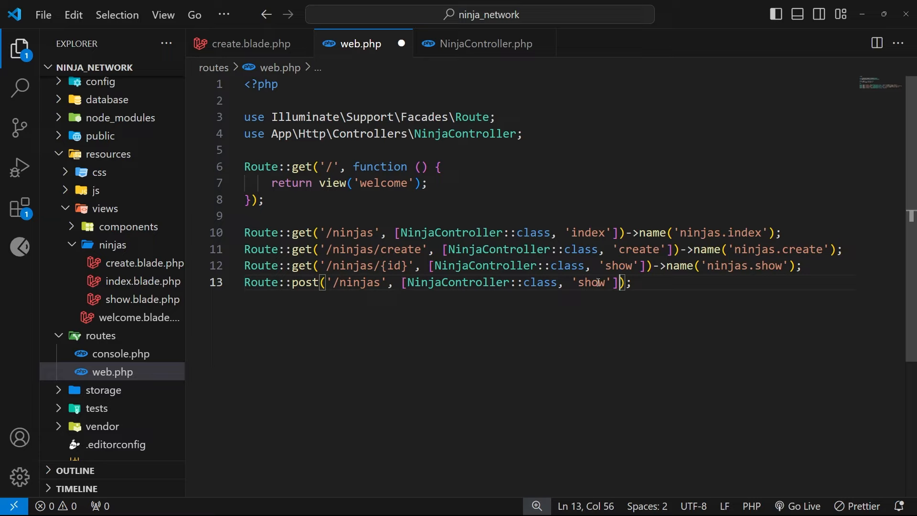
double_click(591, 282)
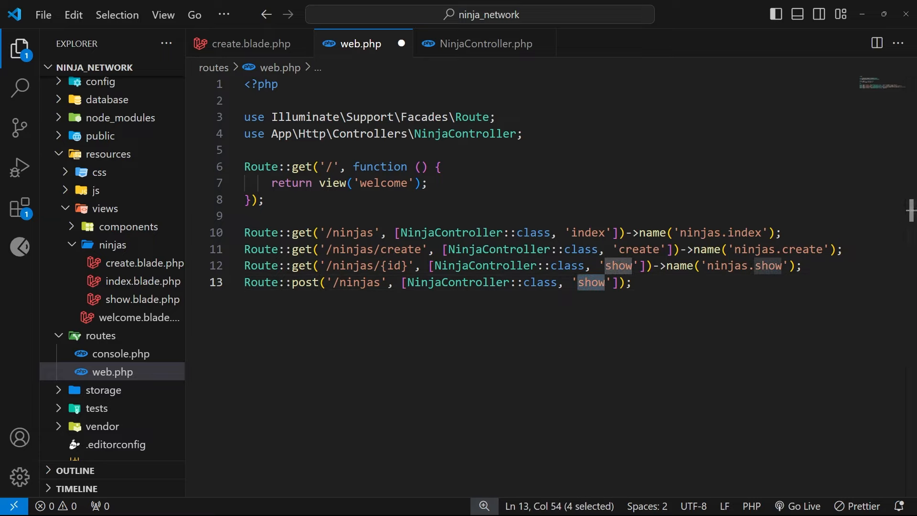
text(store)
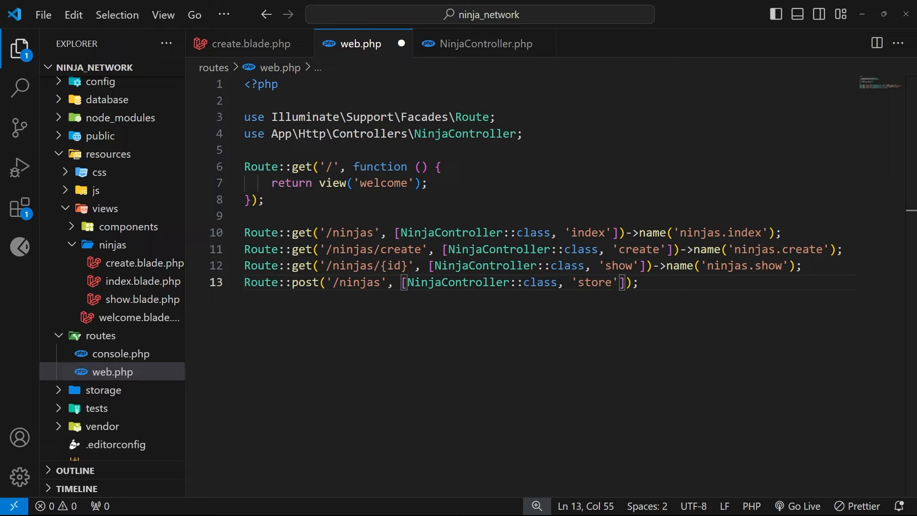
mouse_move(633, 316)
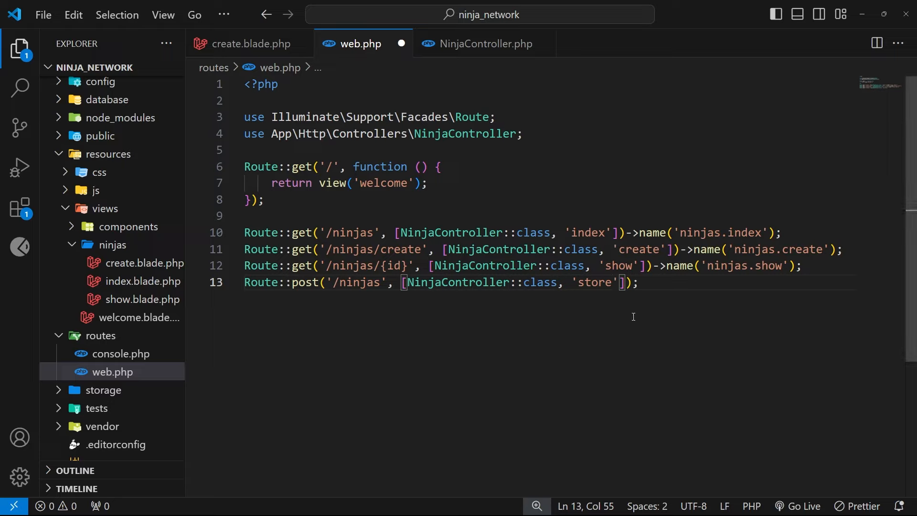
mouse_move(603, 273)
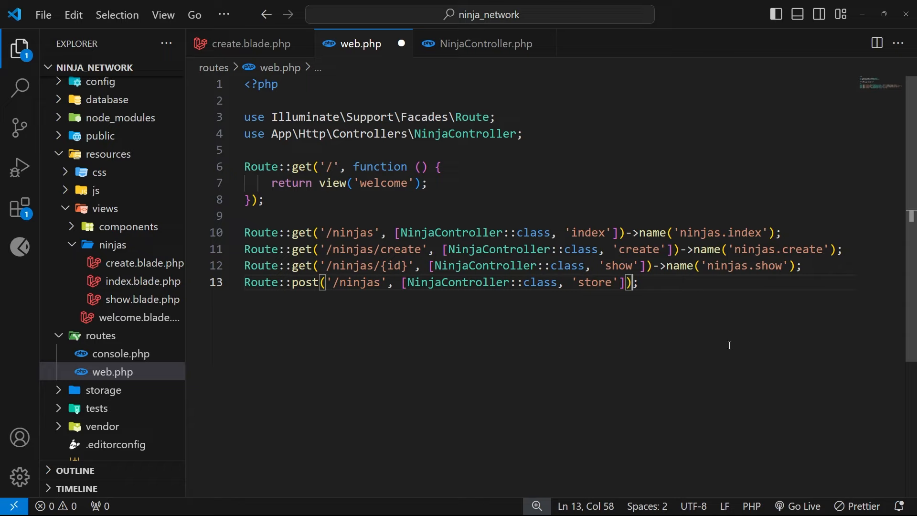
Step: Name the route 'ninjas.store' and save web.php
text(->nam)
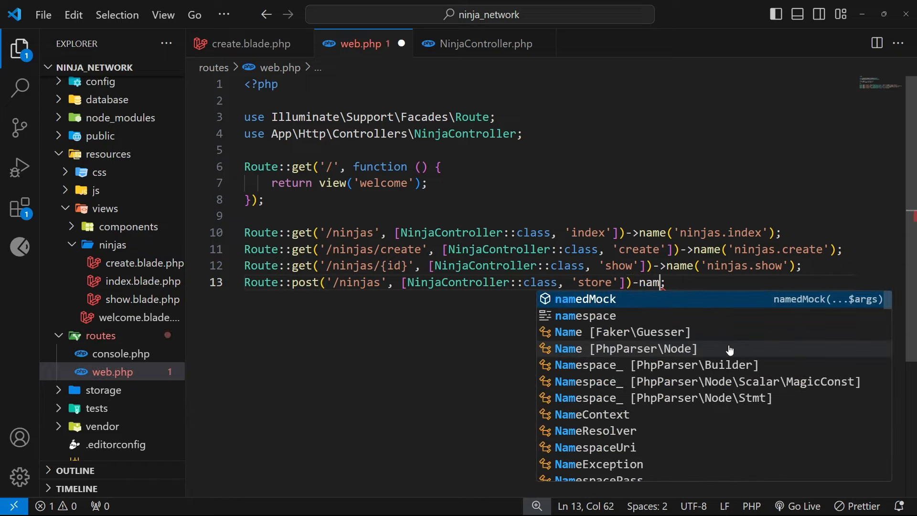
text(e()
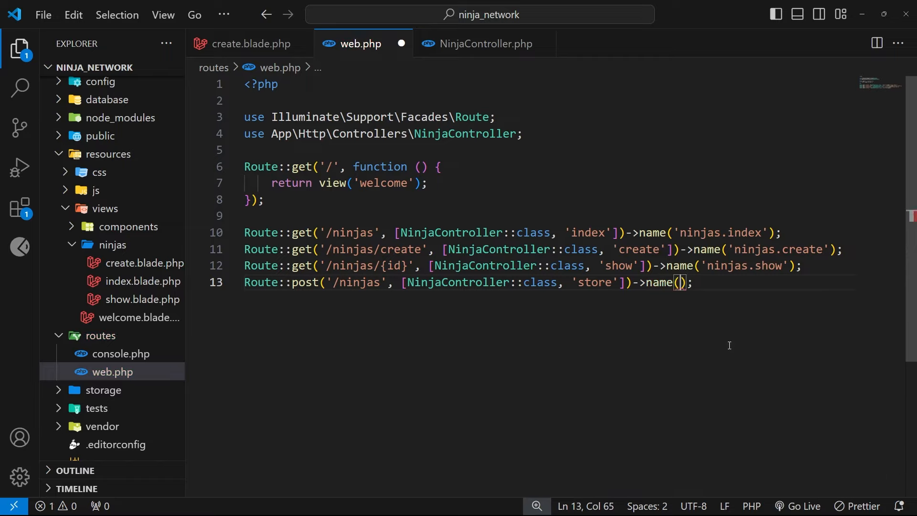
text('ninjas.store)
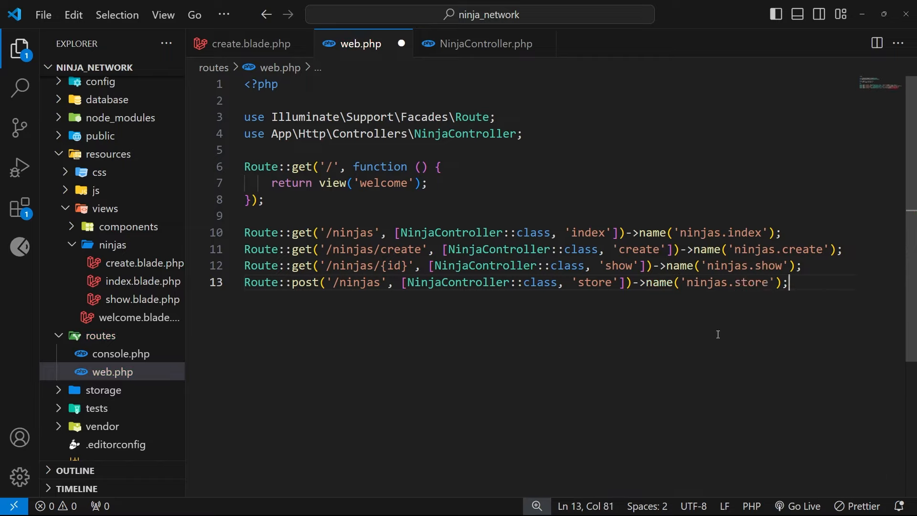
key(ctrl+s)
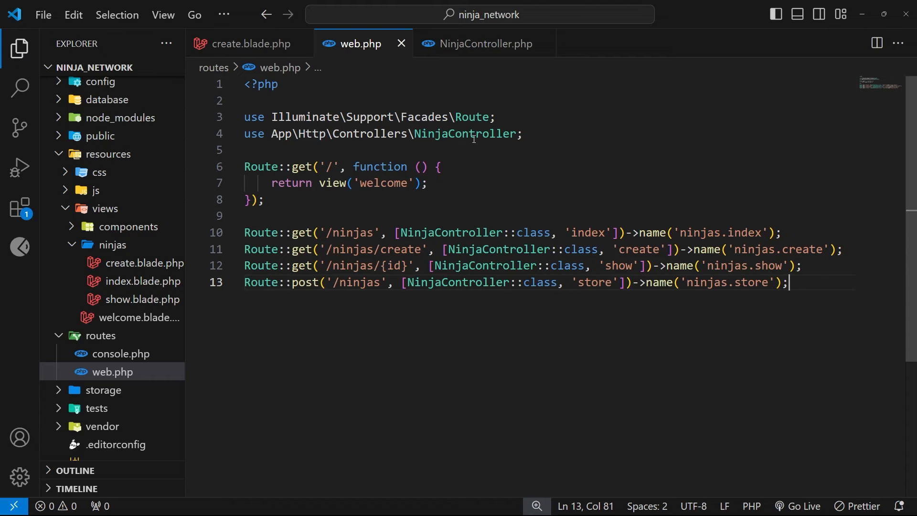
Step: Point the create form's action to {{ route('ninjas.store') }} with method POST and save
click(250, 43)
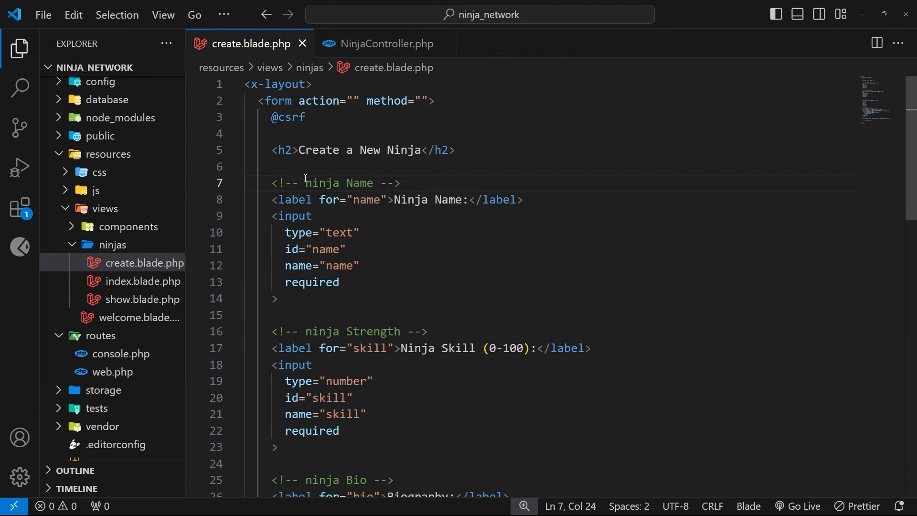
click(355, 100)
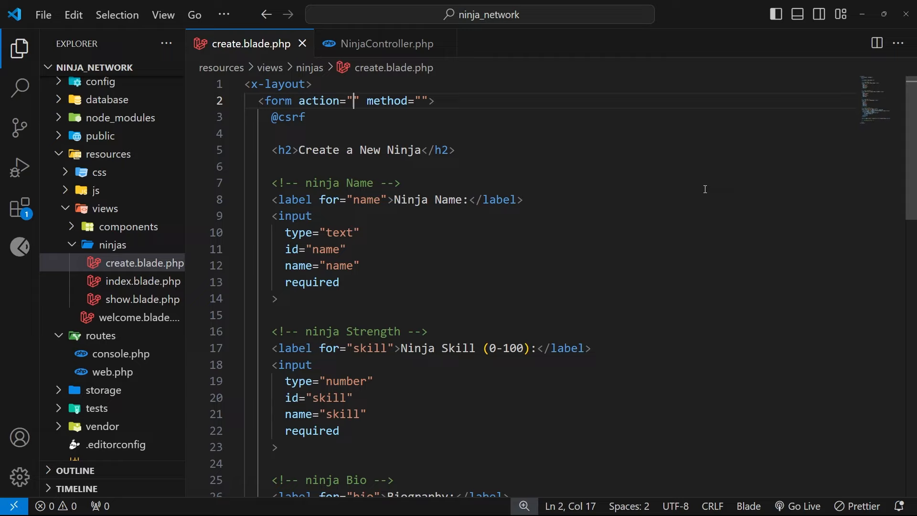
text({{}})
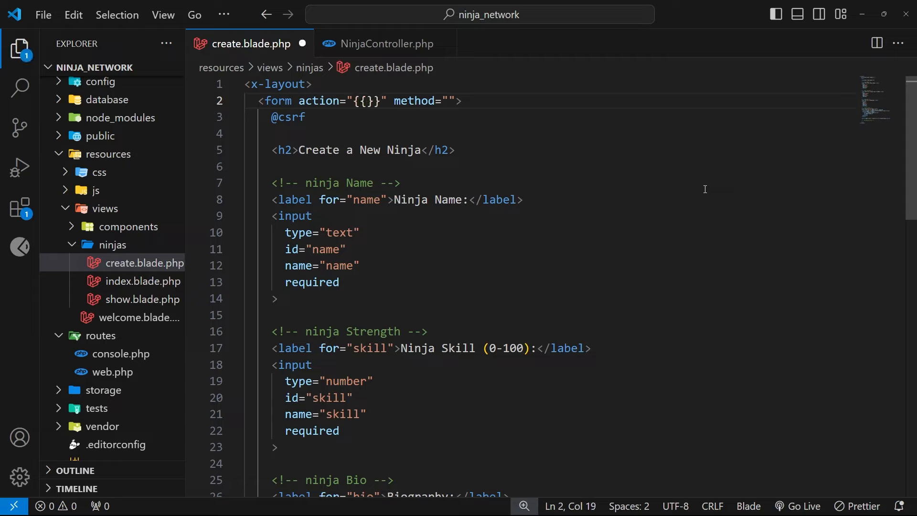
text(route)
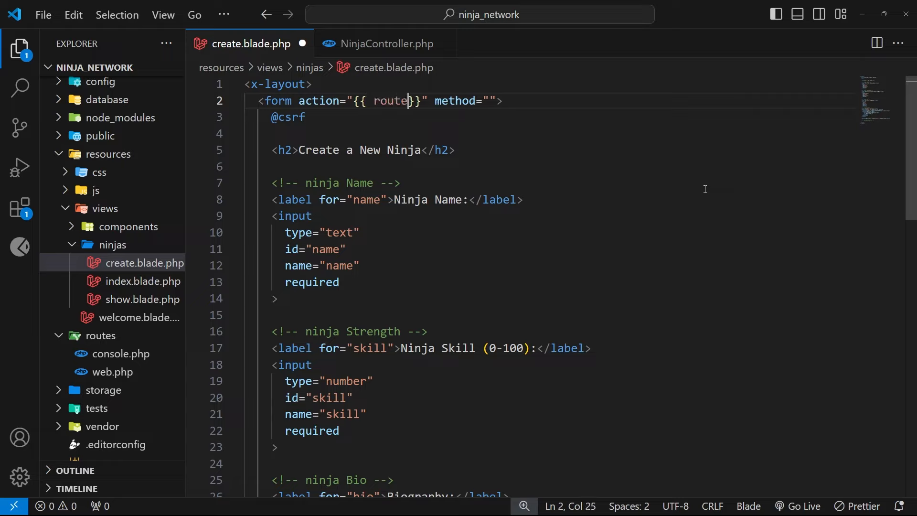
text(())
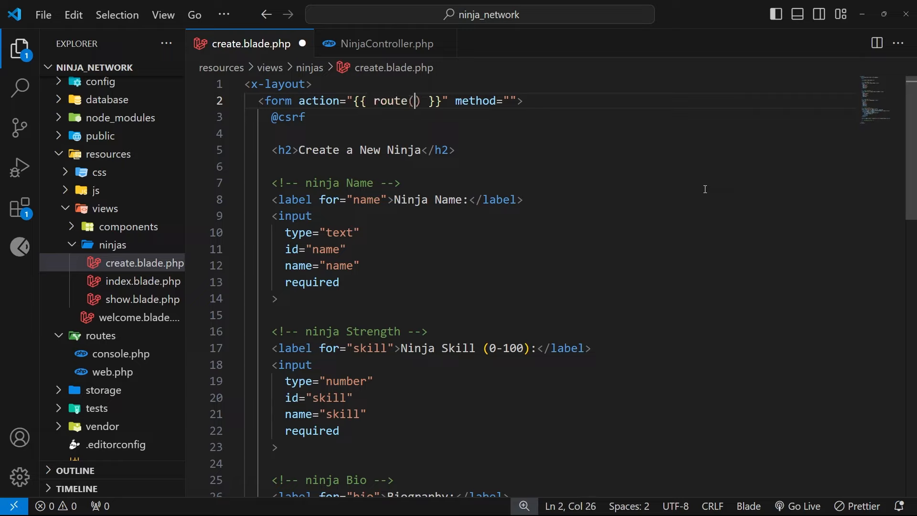
text(ninjas.store')
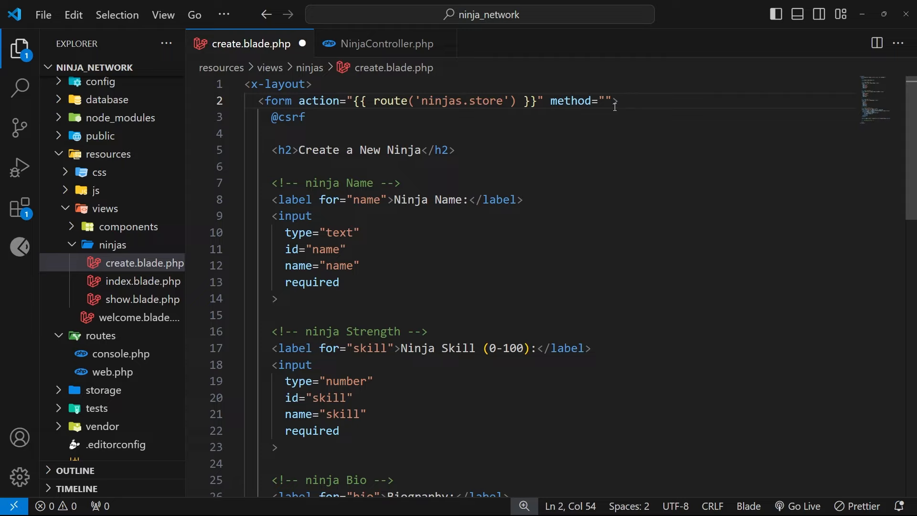
text(POST)
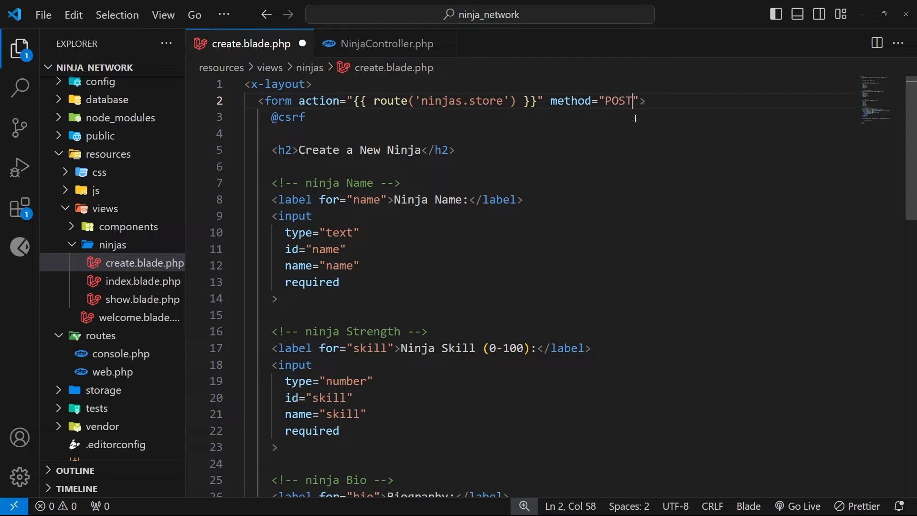
key(Ctrl+s)
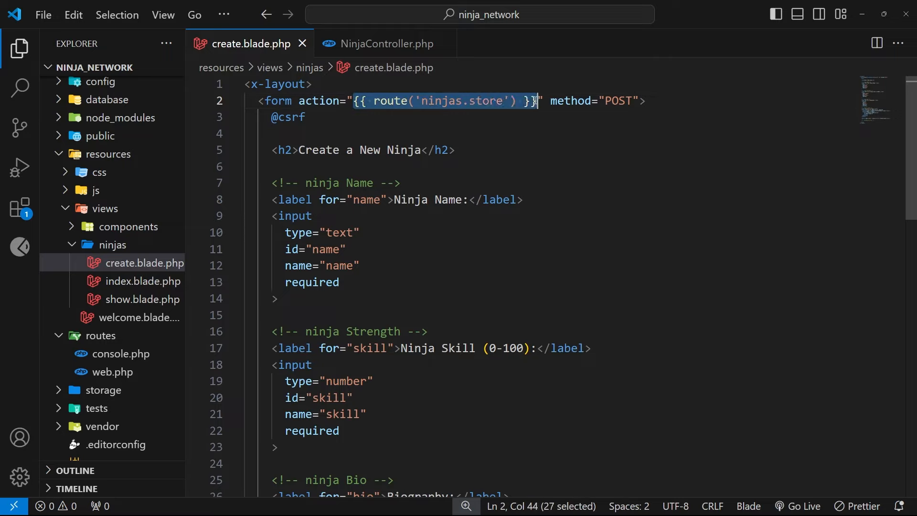
mouse_move(684, 103)
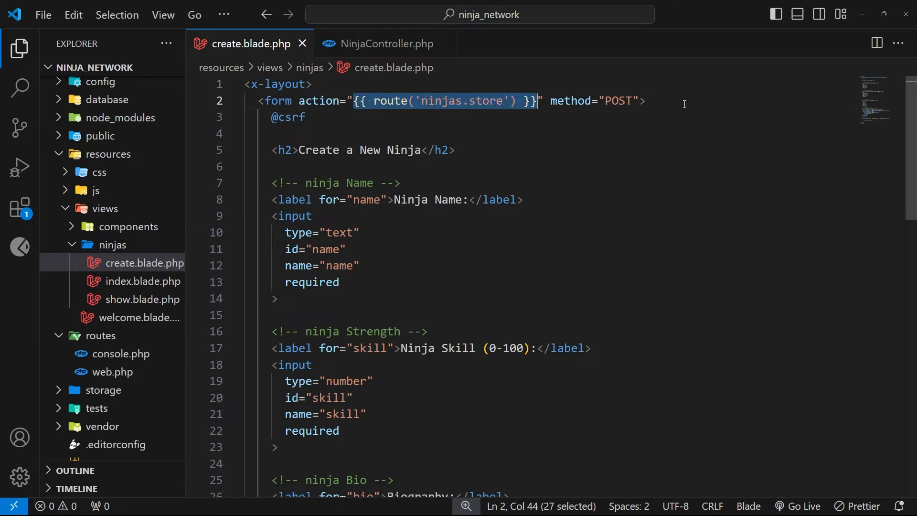
Step: Switch to NinjaController.php and scroll down to the store() method
click(385, 43)
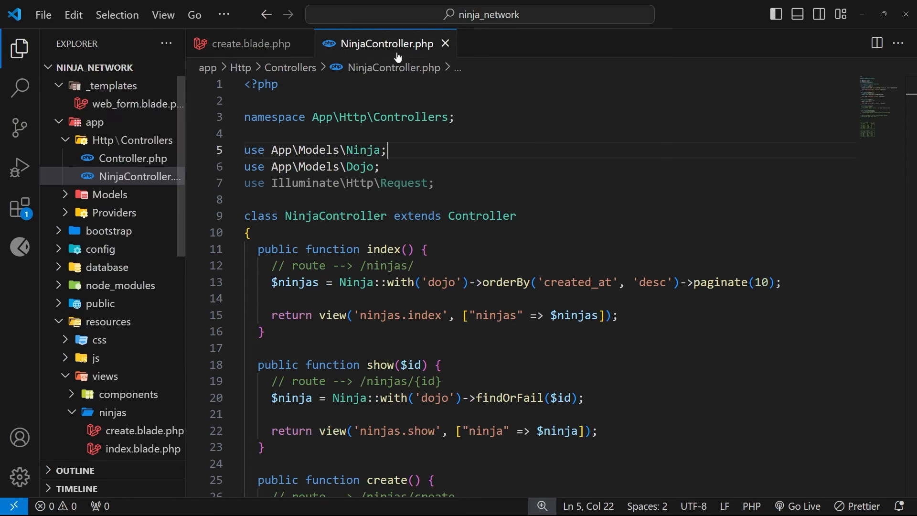
scroll(down, 3)
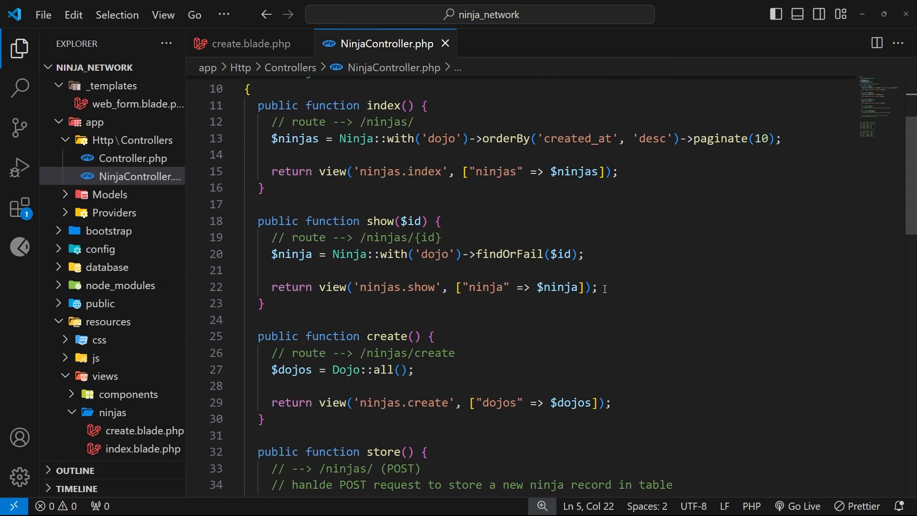
scroll(down, 3)
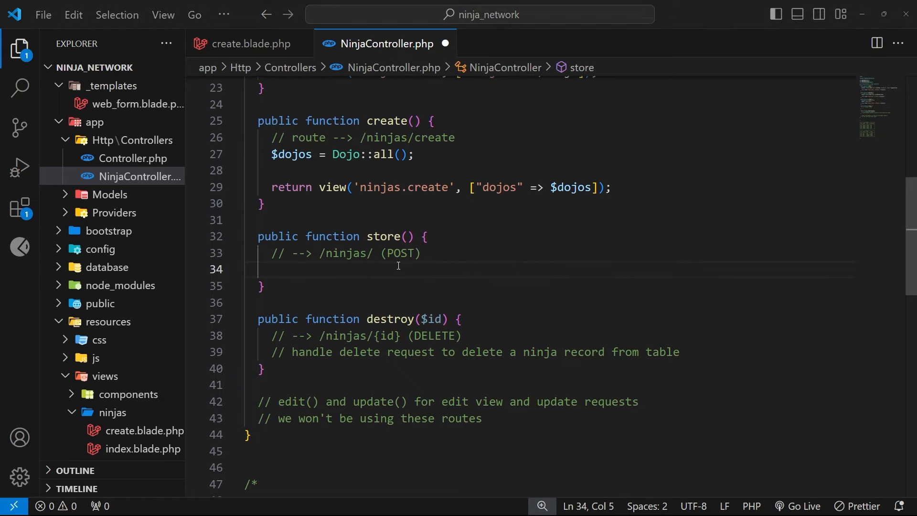
mouse_move(370, 277)
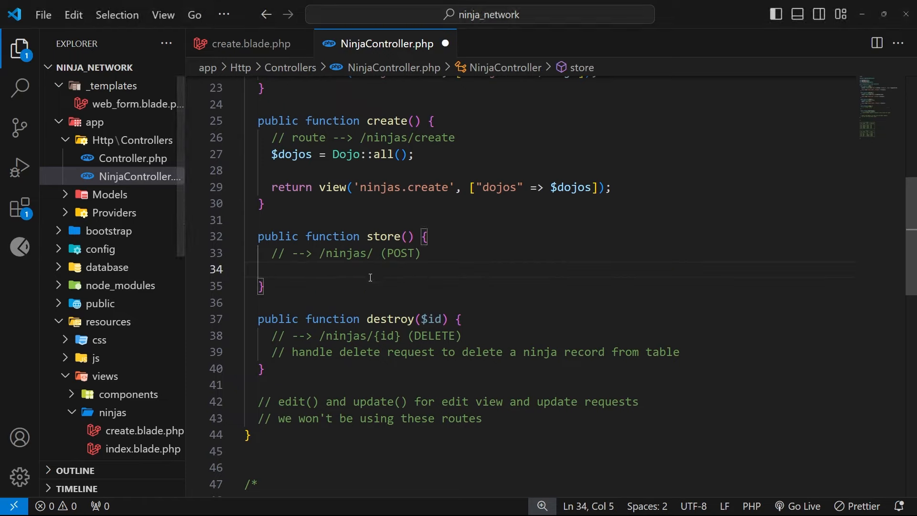
mouse_move(484, 257)
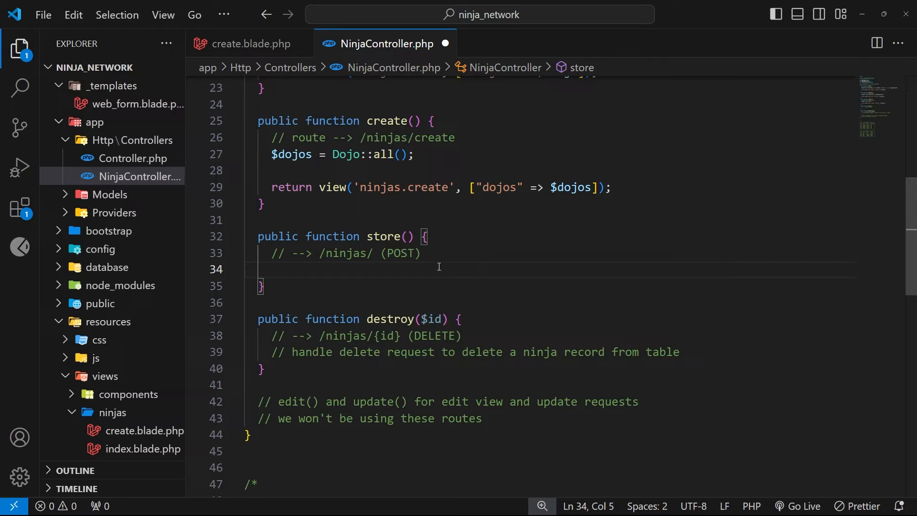
mouse_move(383, 265)
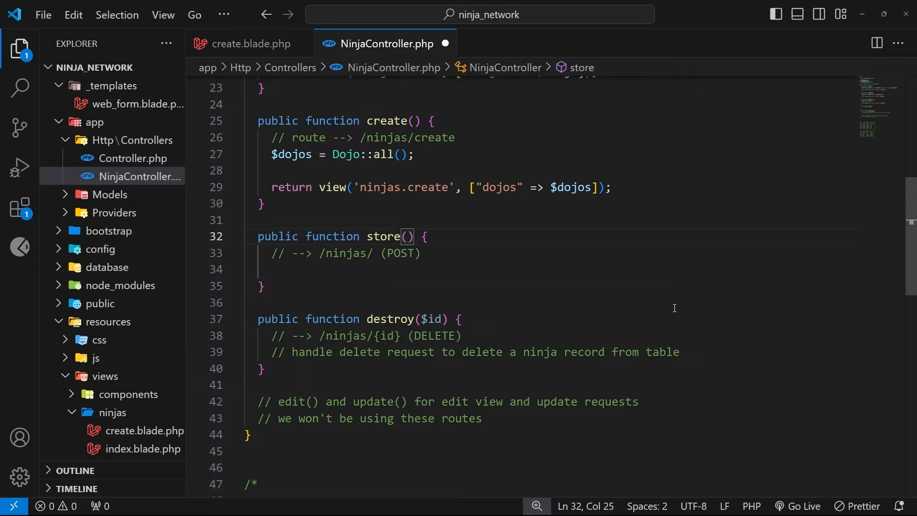
Step: Give store() a Request $request parameter and return to its body
text(Request)
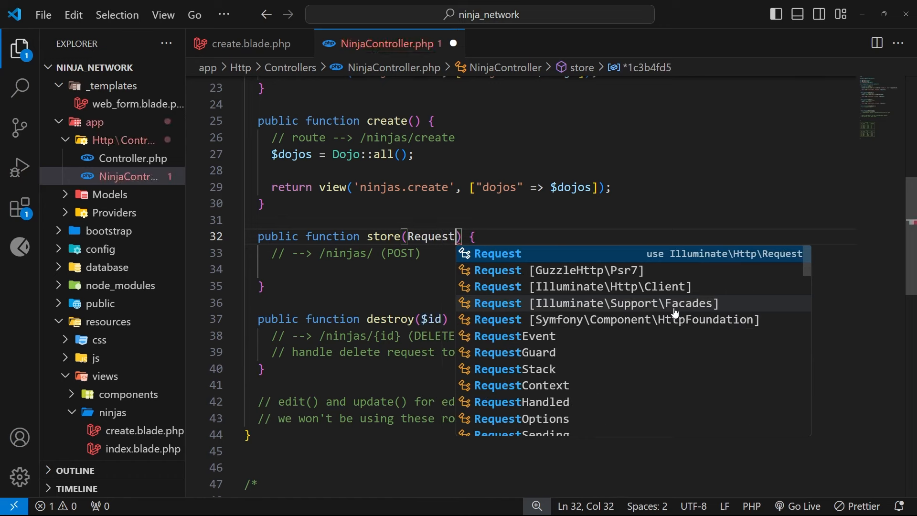
text($request)
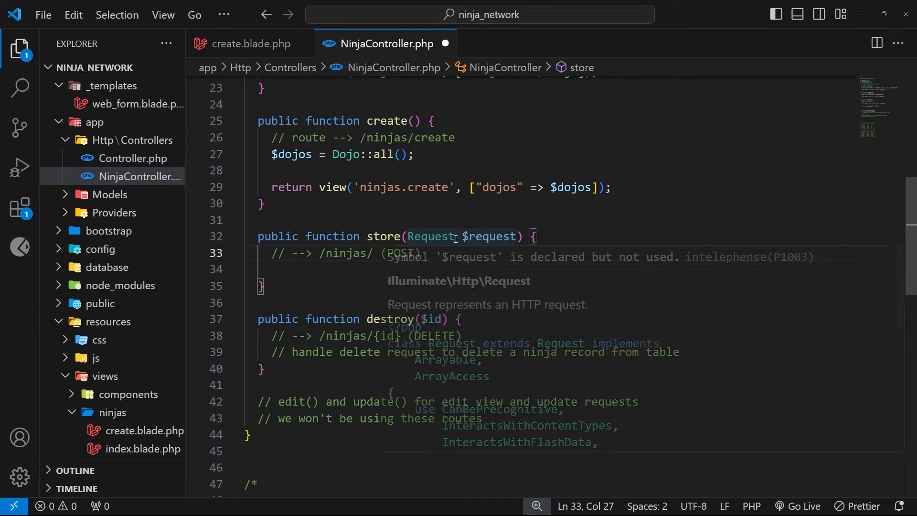
double_click(431, 236)
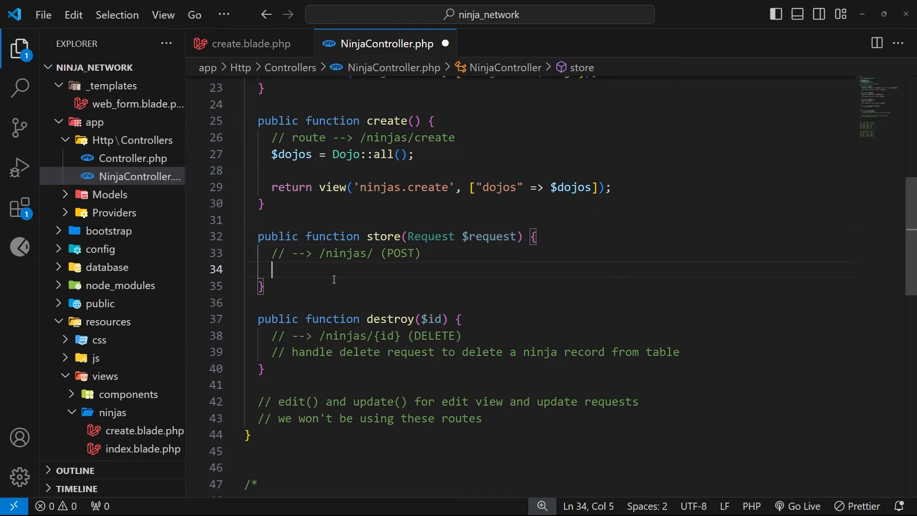
mouse_move(349, 282)
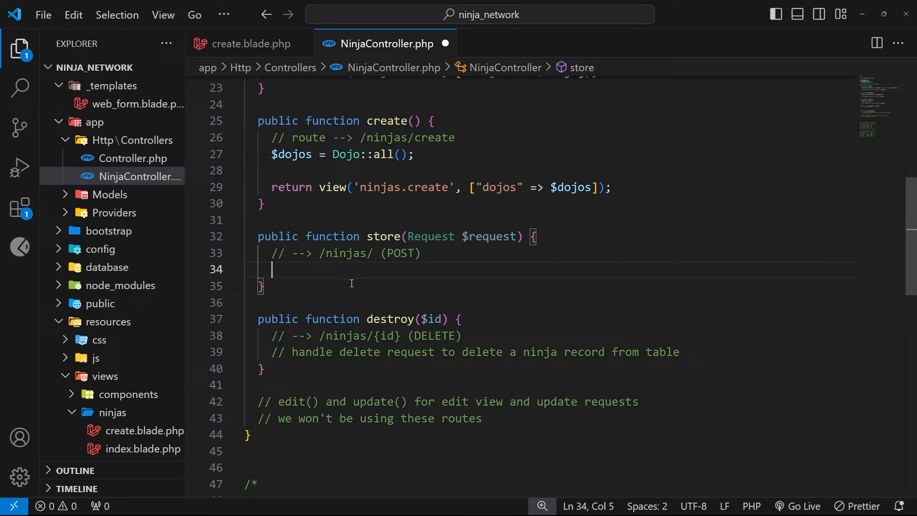
mouse_move(409, 278)
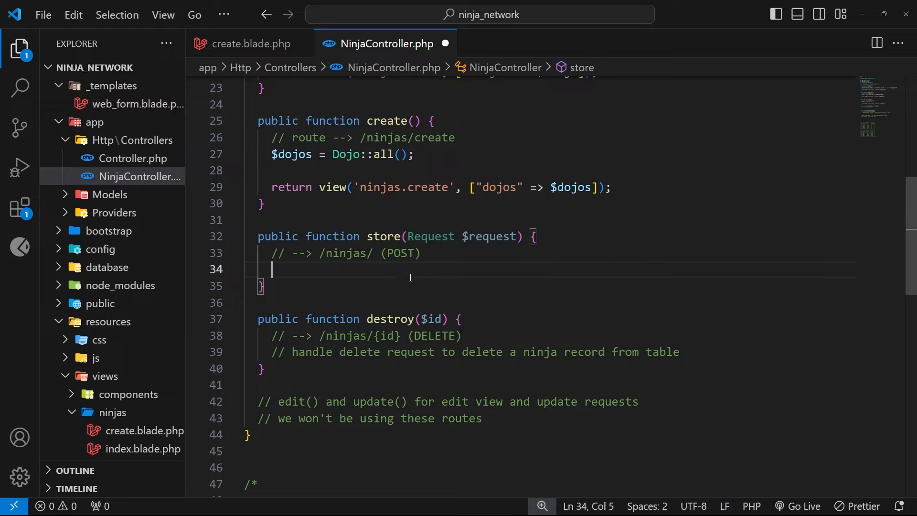
mouse_move(414, 284)
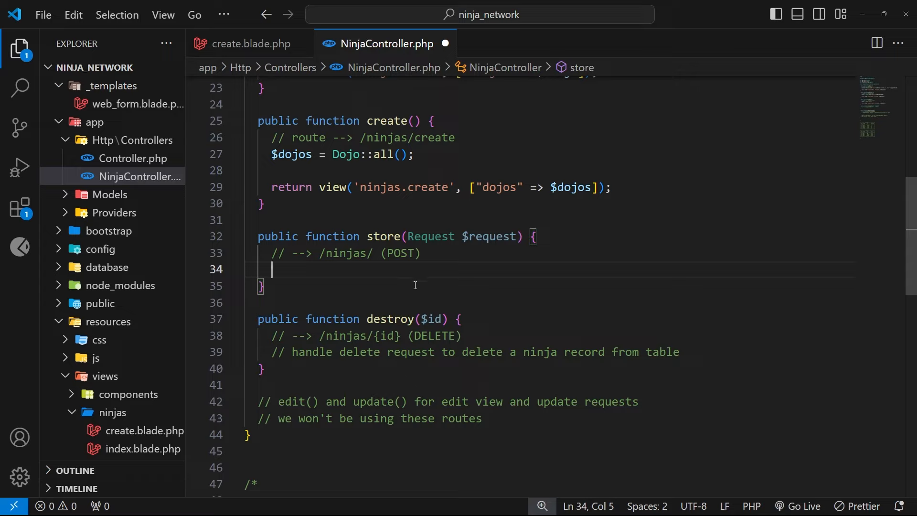
Step: Write $validated = $request->validate([ ]); with a blank line inside the rules array
text($)
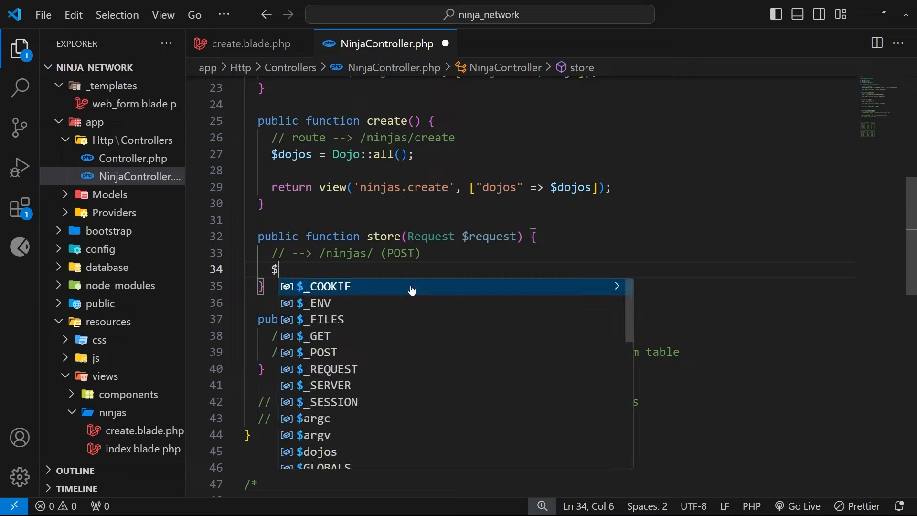
text(validated =)
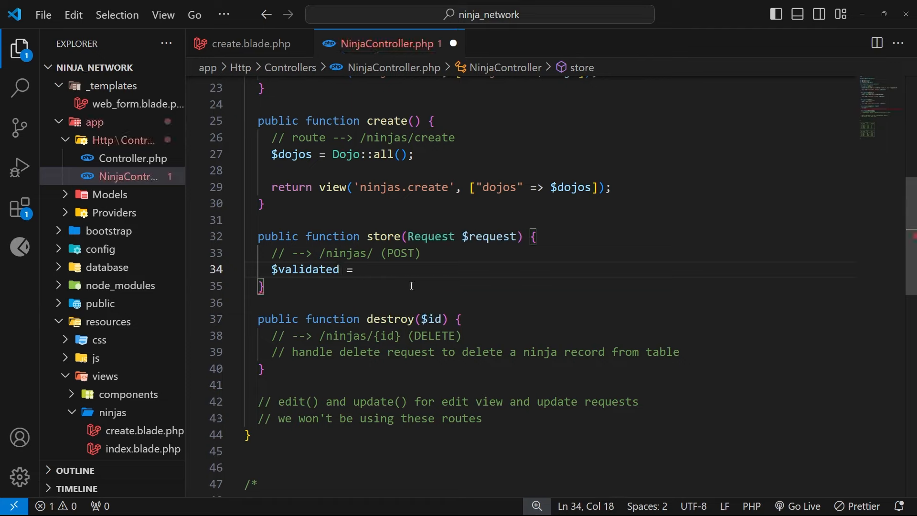
text($request->validate([)
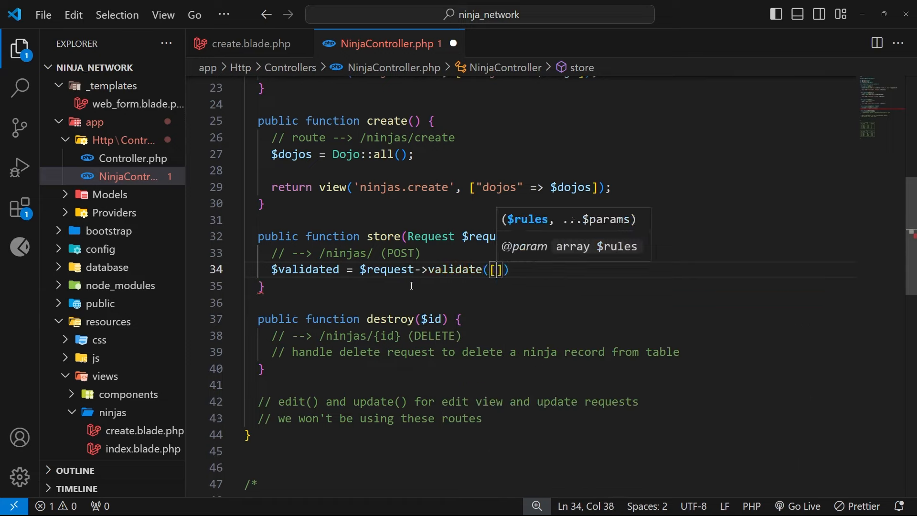
text(;)
key(Enter)
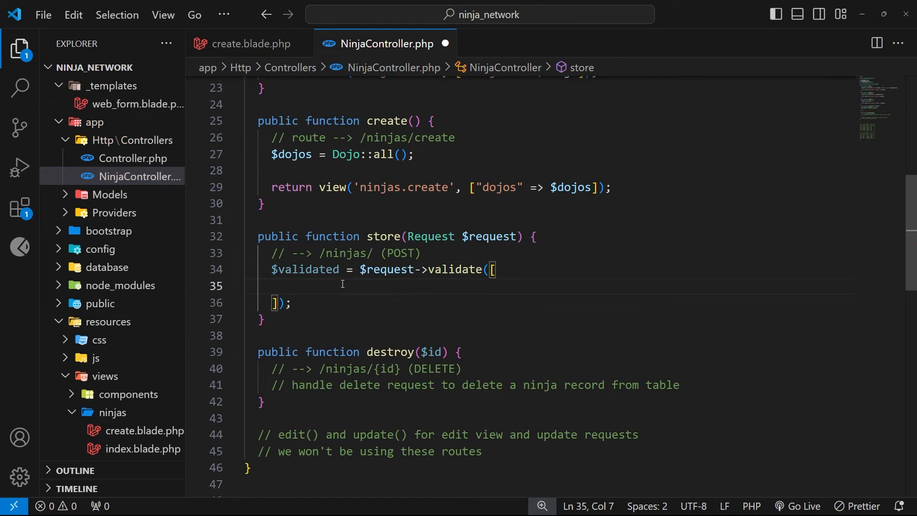
Step: Add the rule 'name' => 'required|string|max:255', to the validation array
text('name')
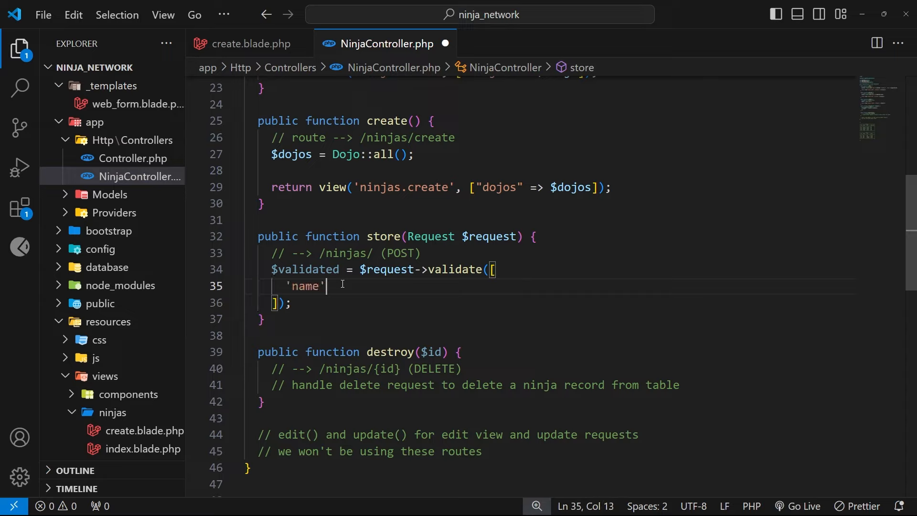
text(=>)
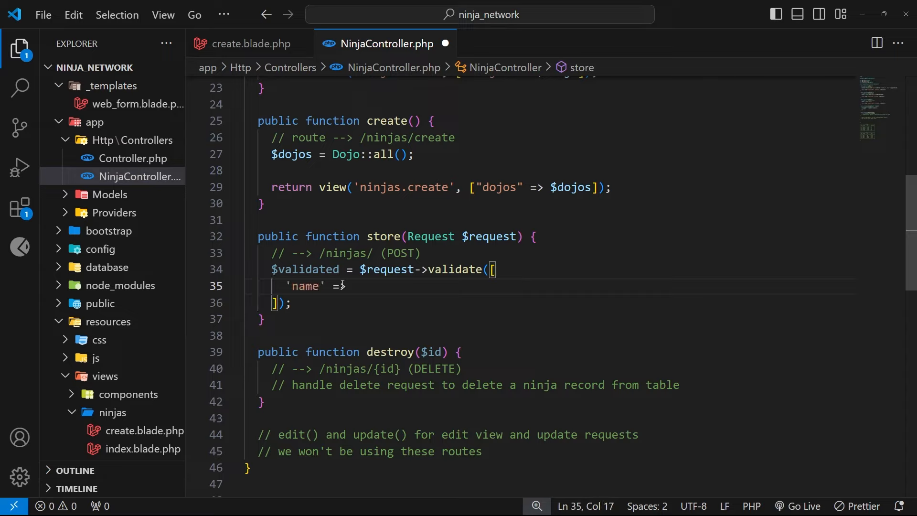
text('')
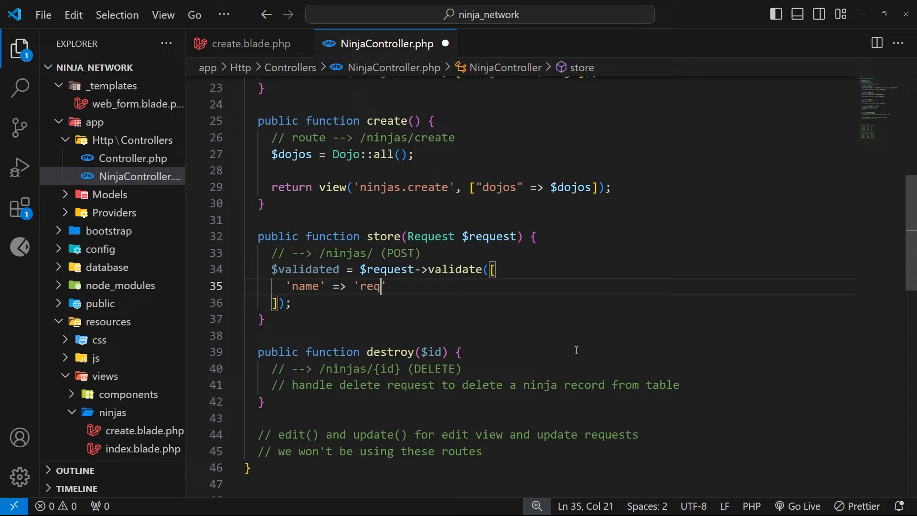
text(uired)
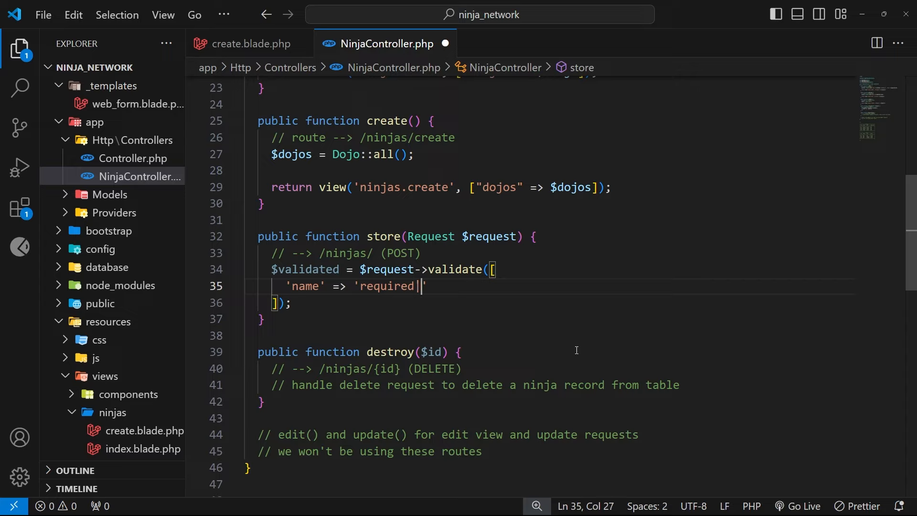
text(|string)
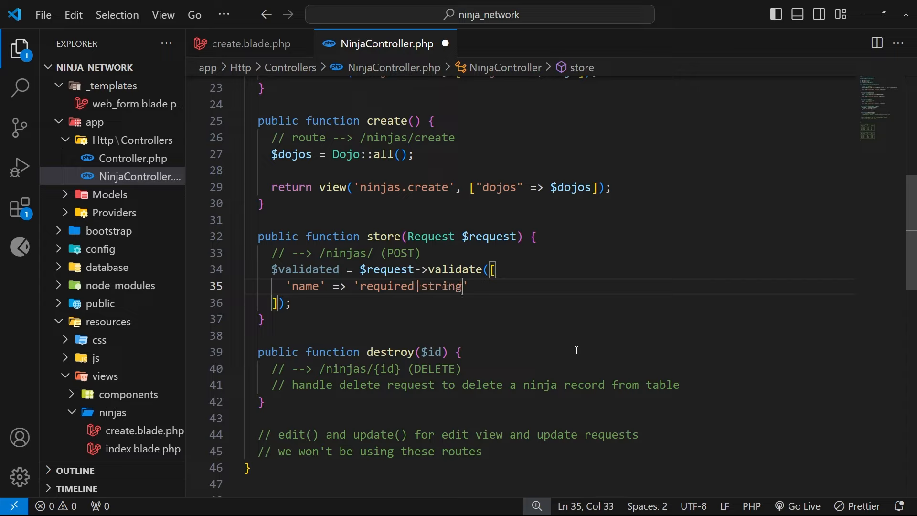
text(|)
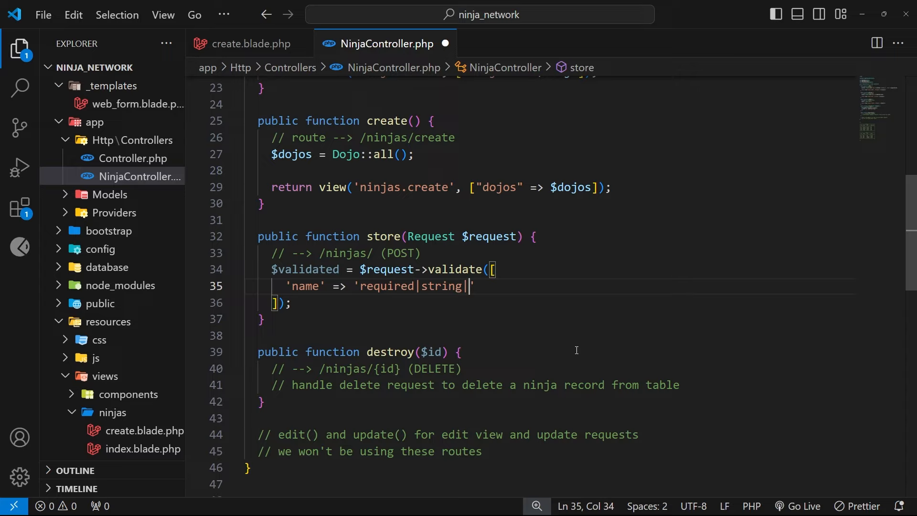
text(ma)
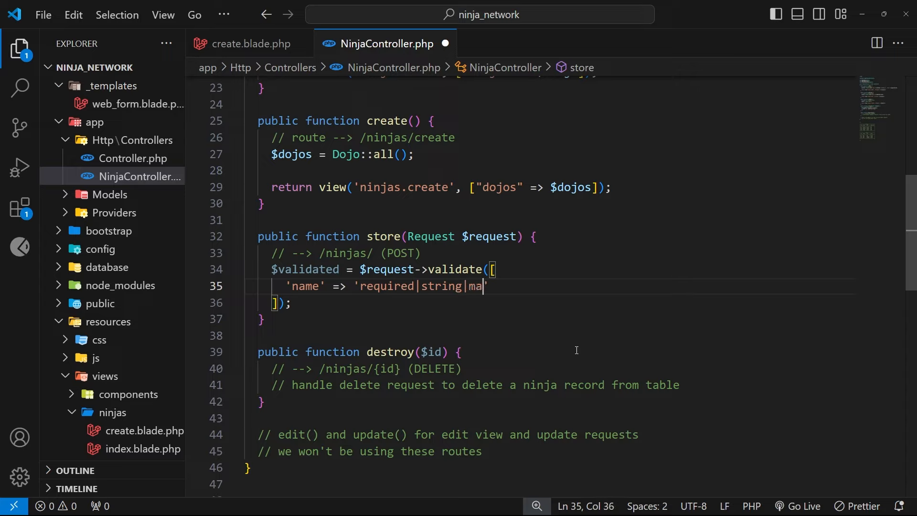
text(x:2)
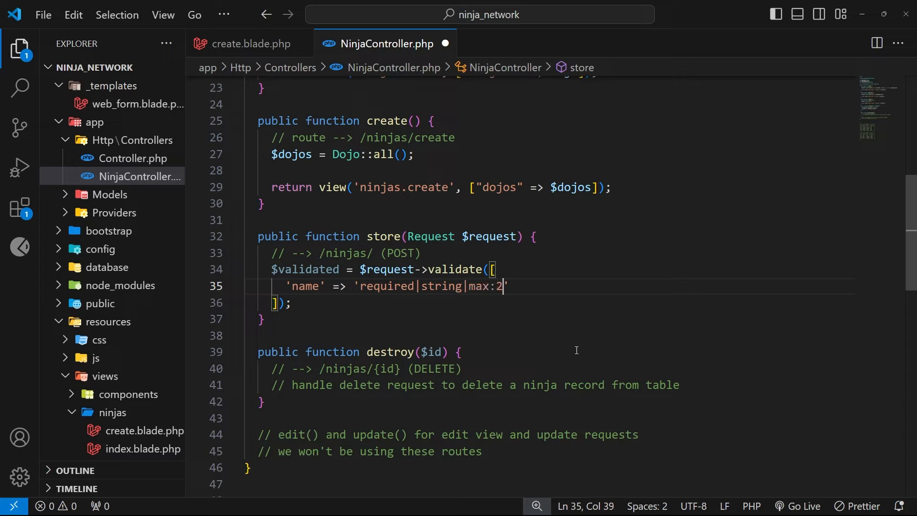
text(55')
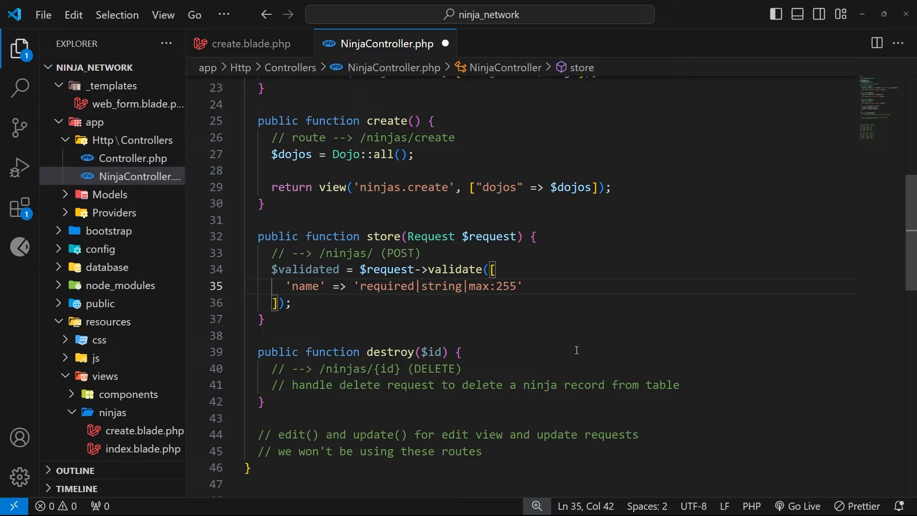
text(,)
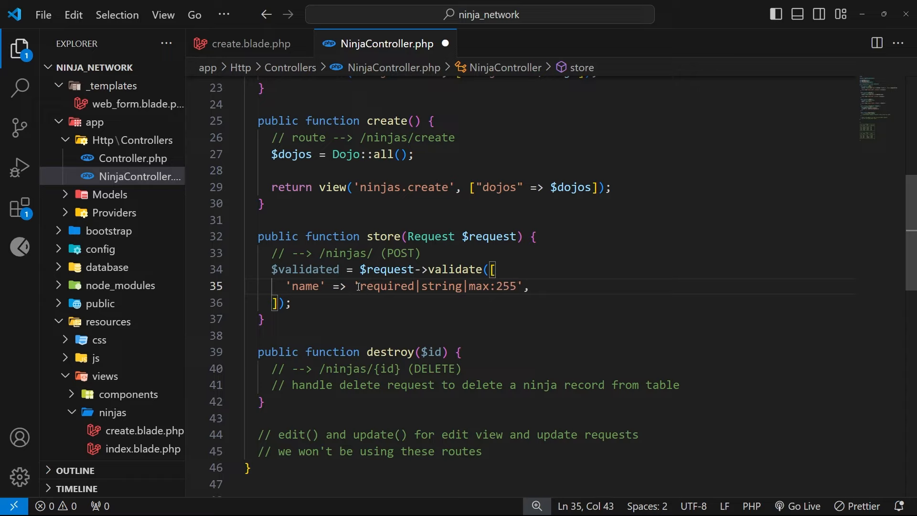
double_click(442, 287)
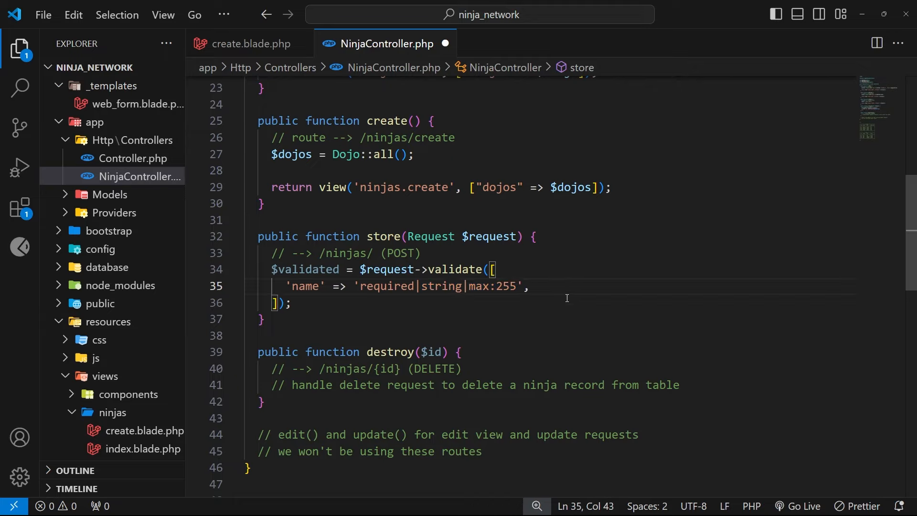
Step: Add the rule 'skill' => 'required|integer|min:0|max:100', on the next line
key(enter)
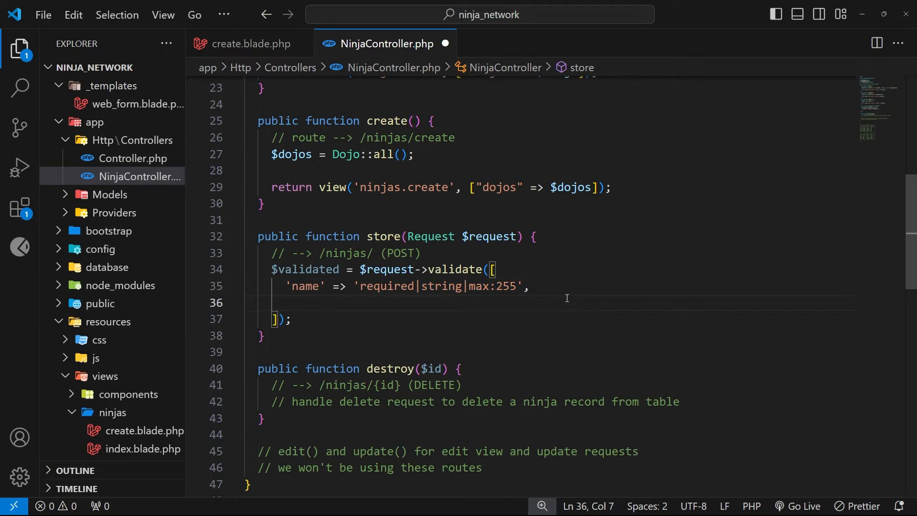
text('skill')
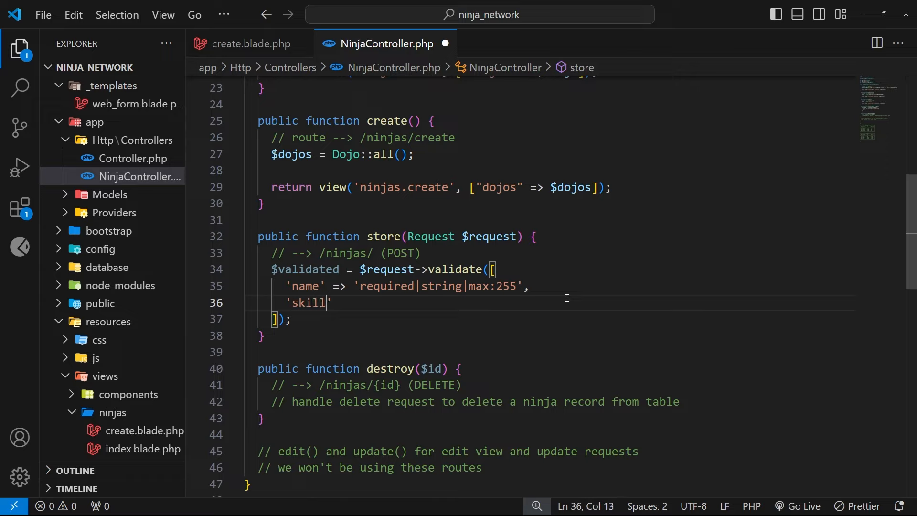
text(=>)
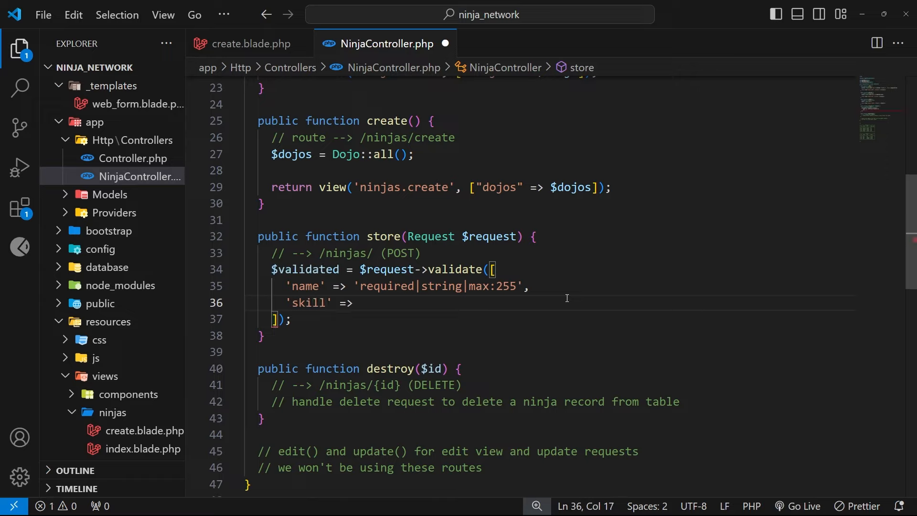
text(')
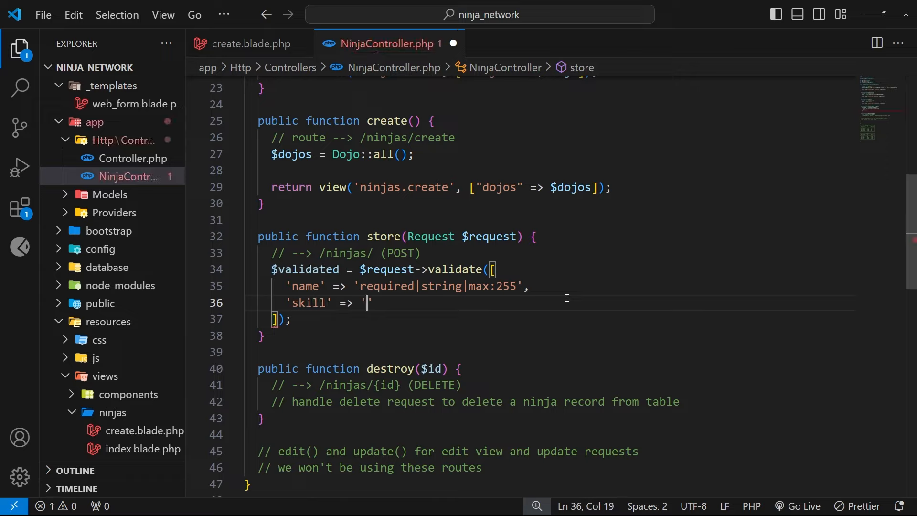
text(required)
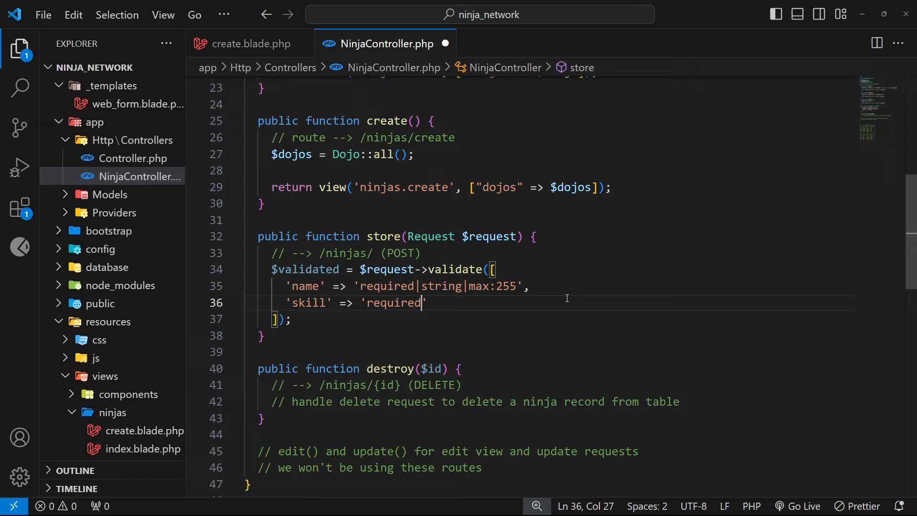
text(|i)
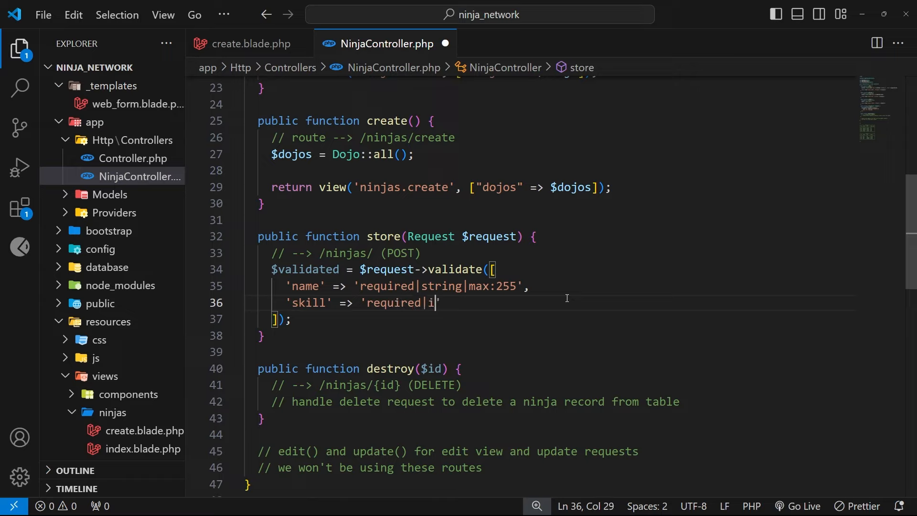
text(nteger|)
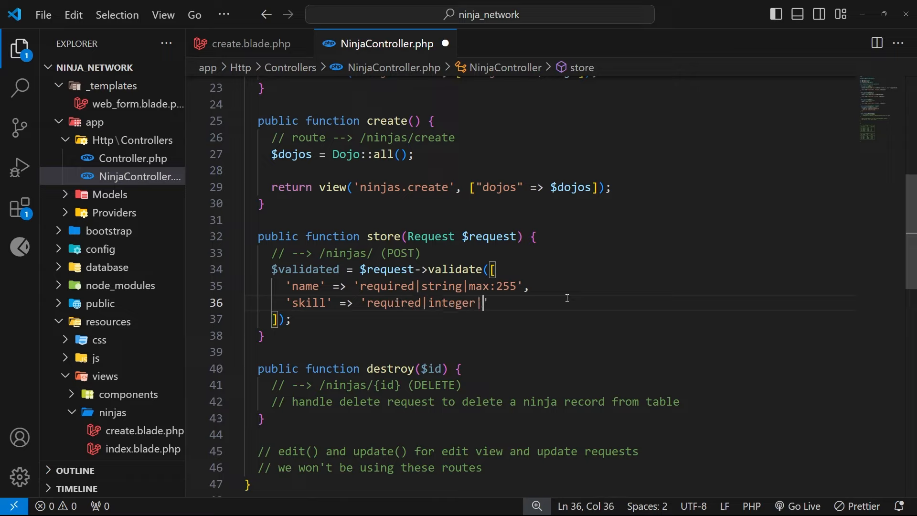
text(min)
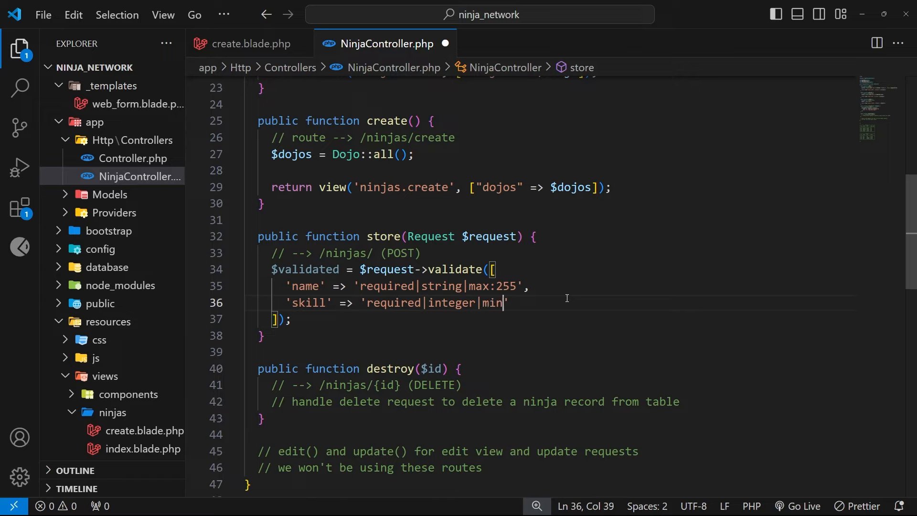
text(:)
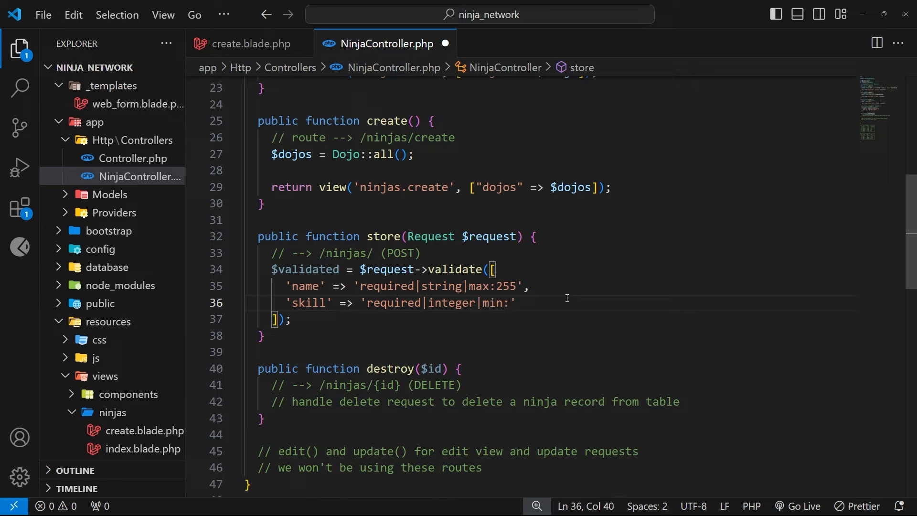
text(0|)
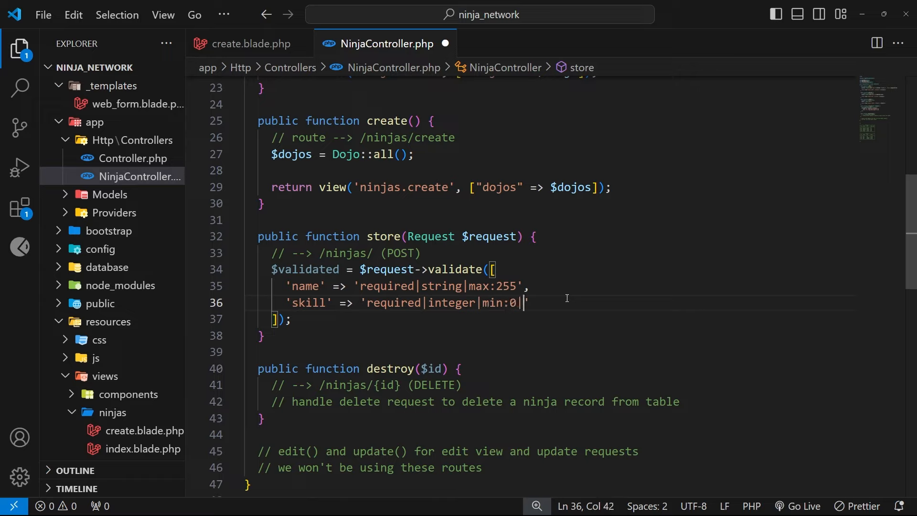
text(max:')
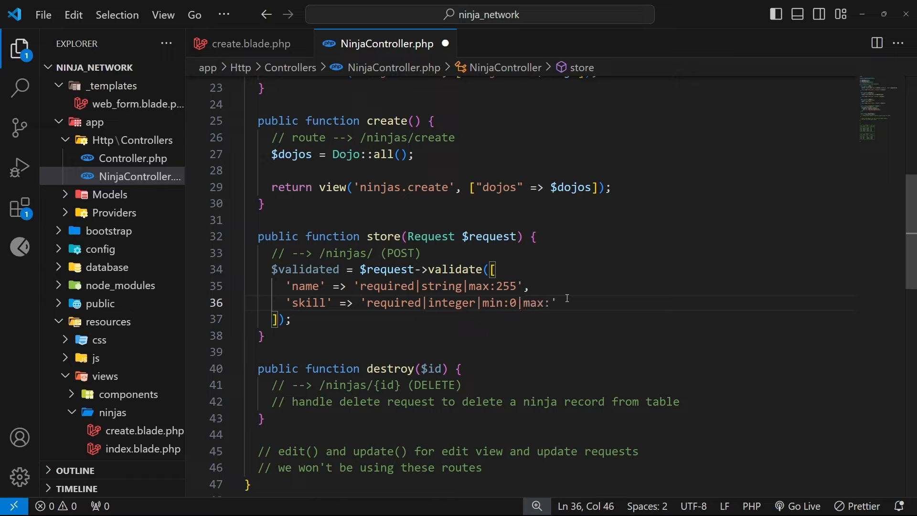
text(100)
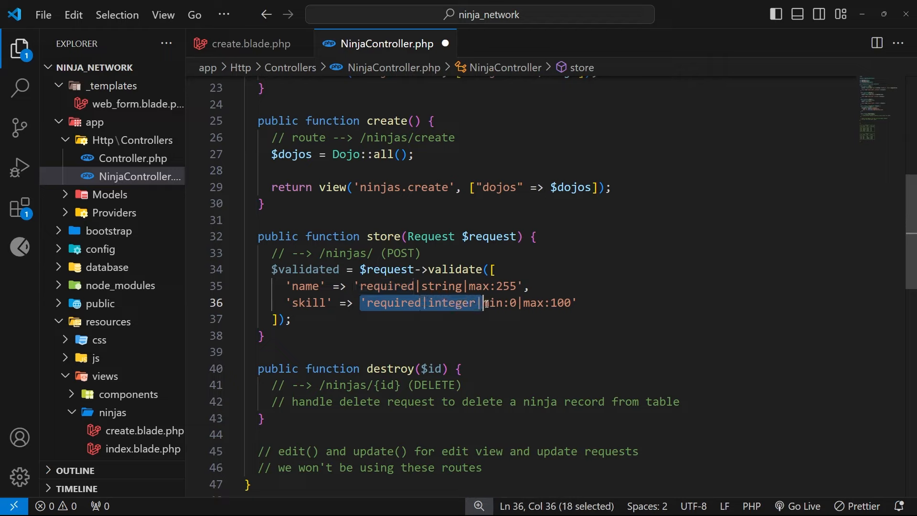
click(638, 319)
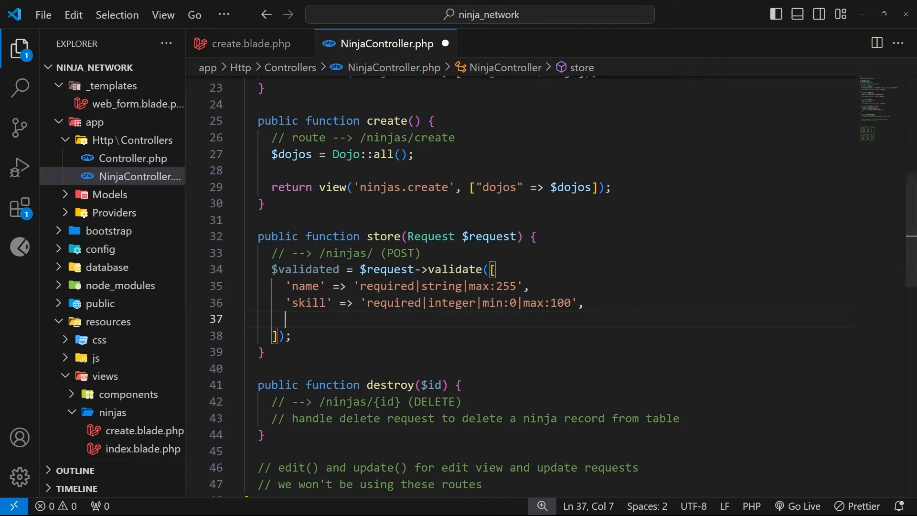
mouse_move(381, 248)
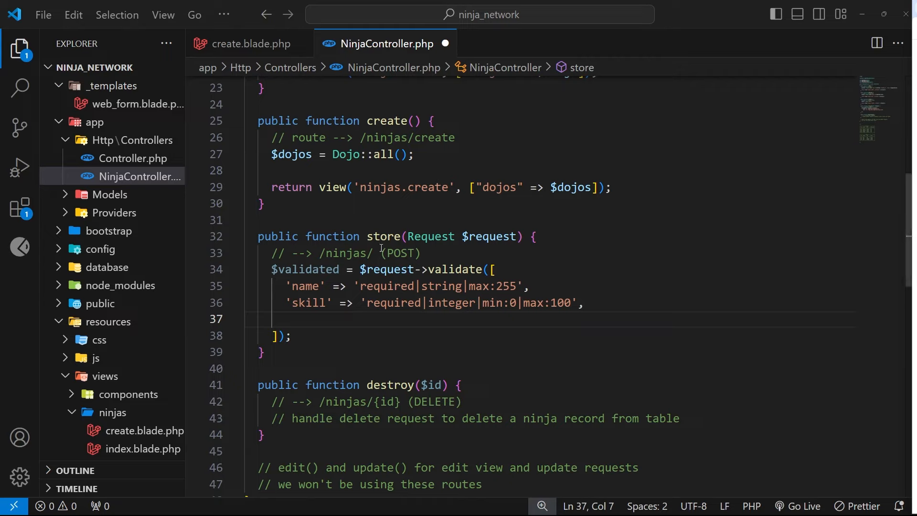
double_click(304, 287)
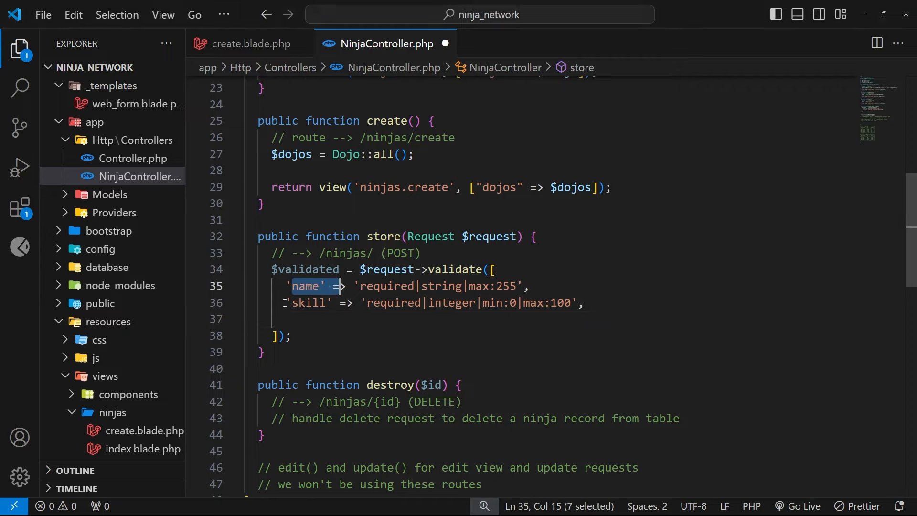
click(328, 319)
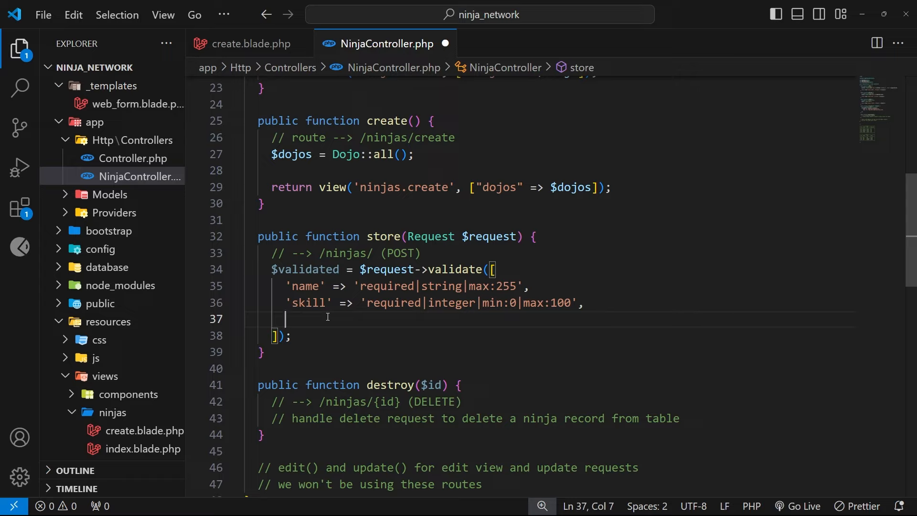
double_click(305, 286)
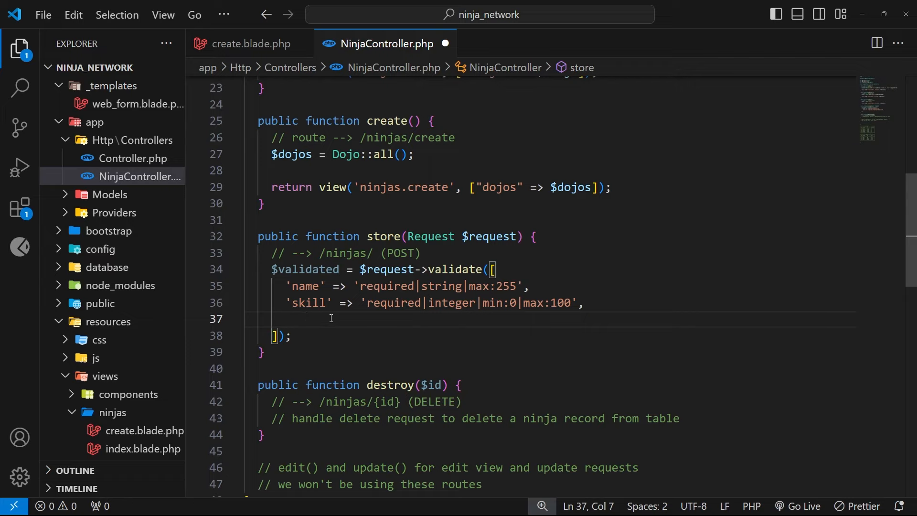
Step: Paste the 'bio' (required|string|min:20|max:1000) and 'dojo_id' (exists in dojos) rules
text('bio' => 'required|string|min:20|max:1000',)
text('dojo_id' => 'required|exists:dojos,id',)
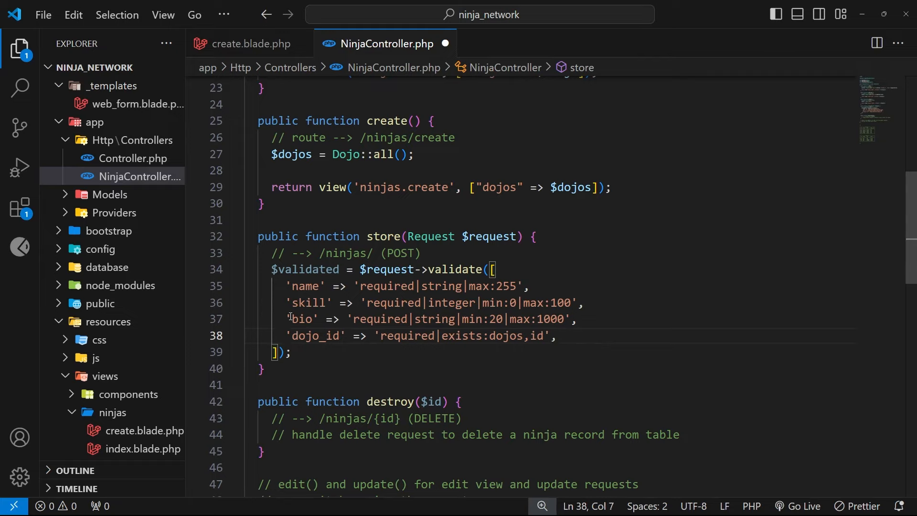
double_click(304, 319)
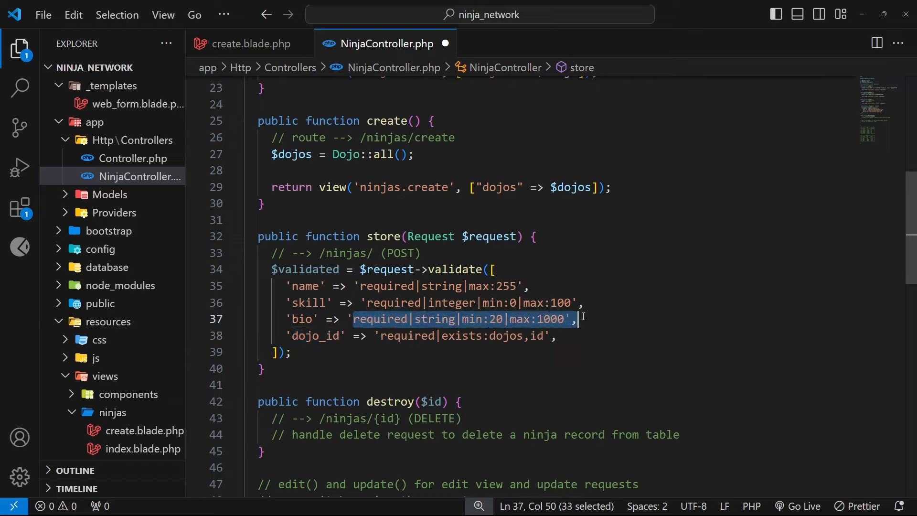
click(380, 336)
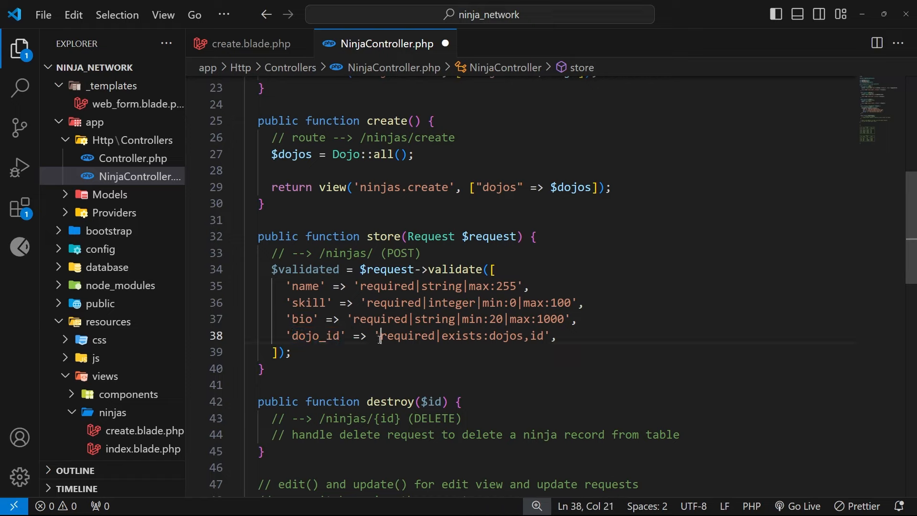
click(442, 335)
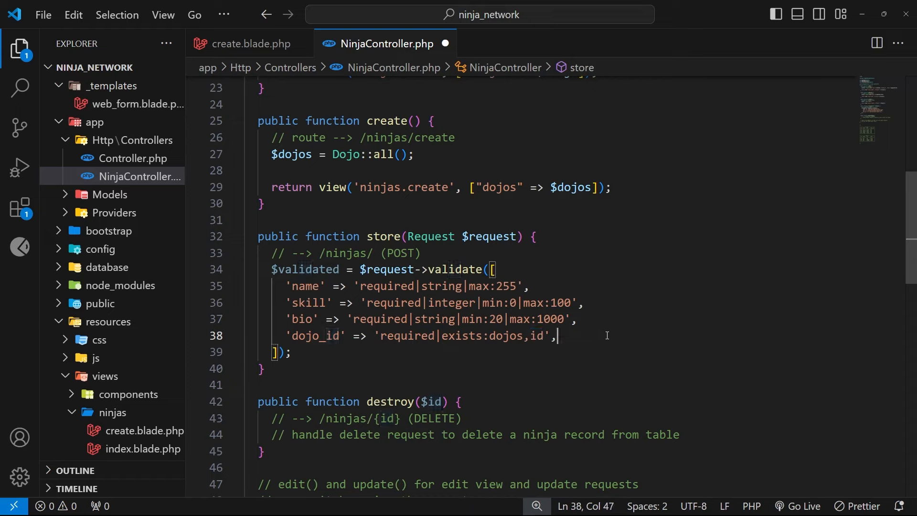
mouse_move(626, 333)
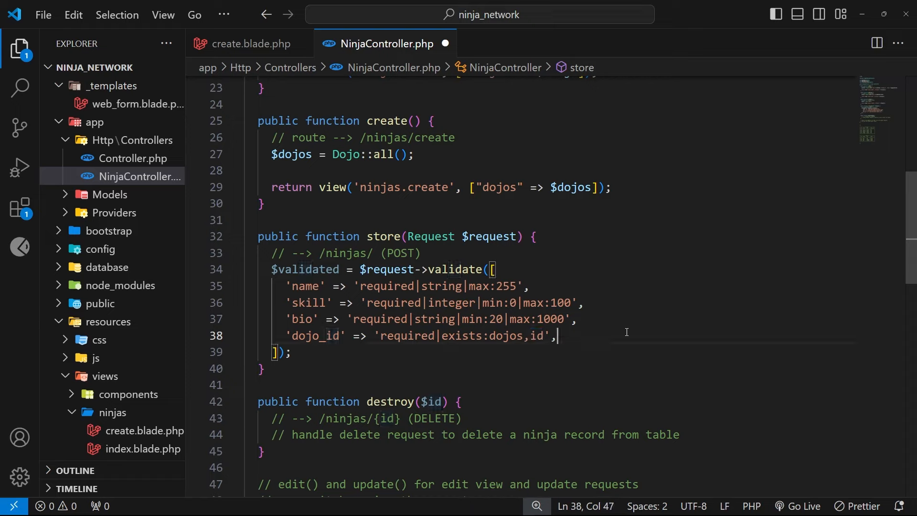
Step: Add Ninja::create($validated); on a new line below the validate call in store()
click(356, 369)
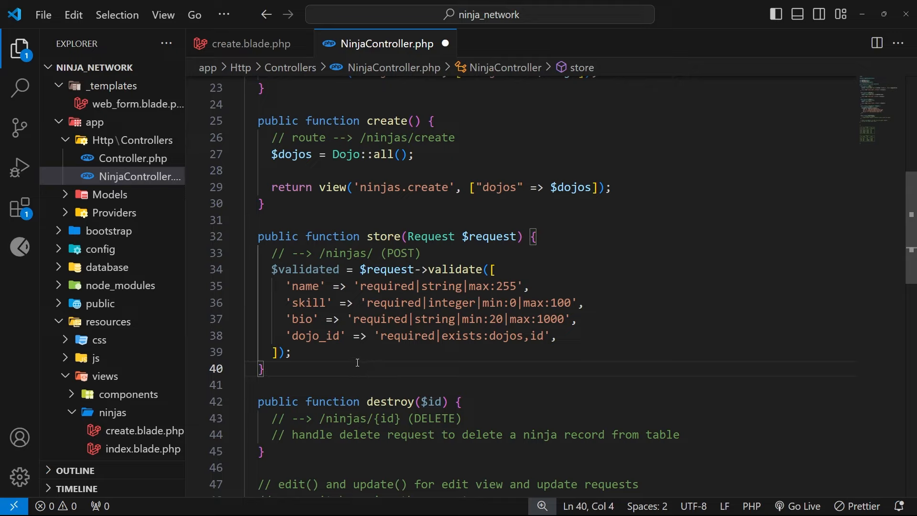
key(Enter)
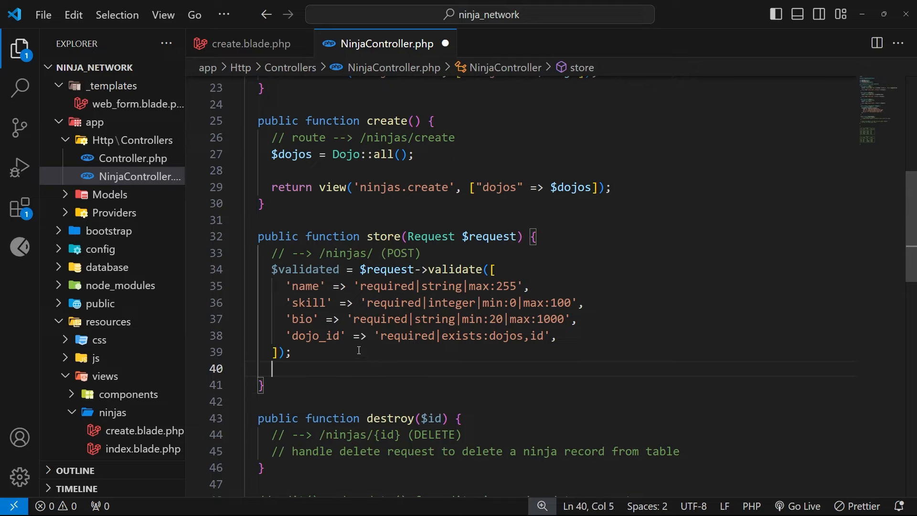
double_click(304, 269)
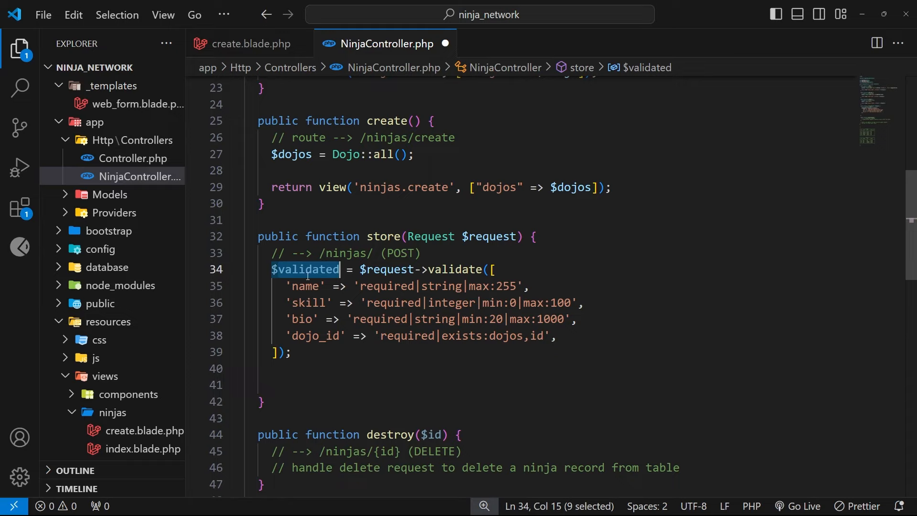
click(281, 389)
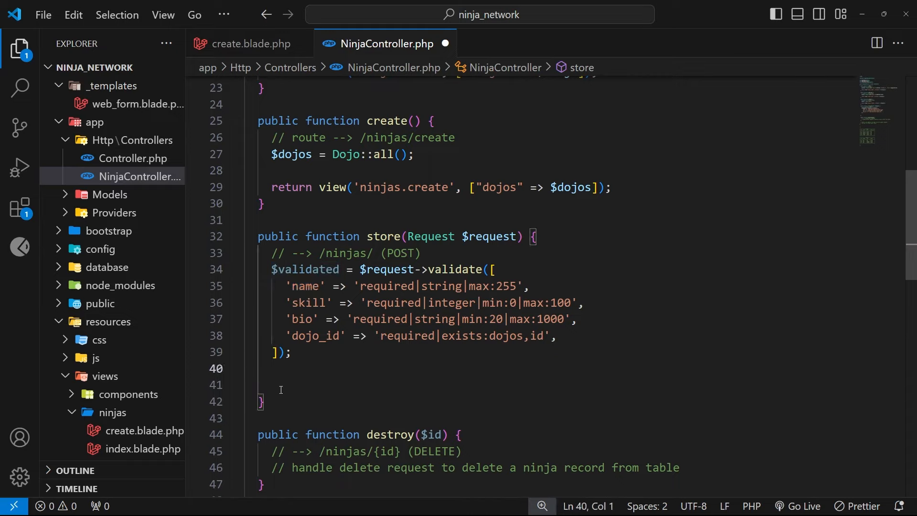
mouse_move(363, 350)
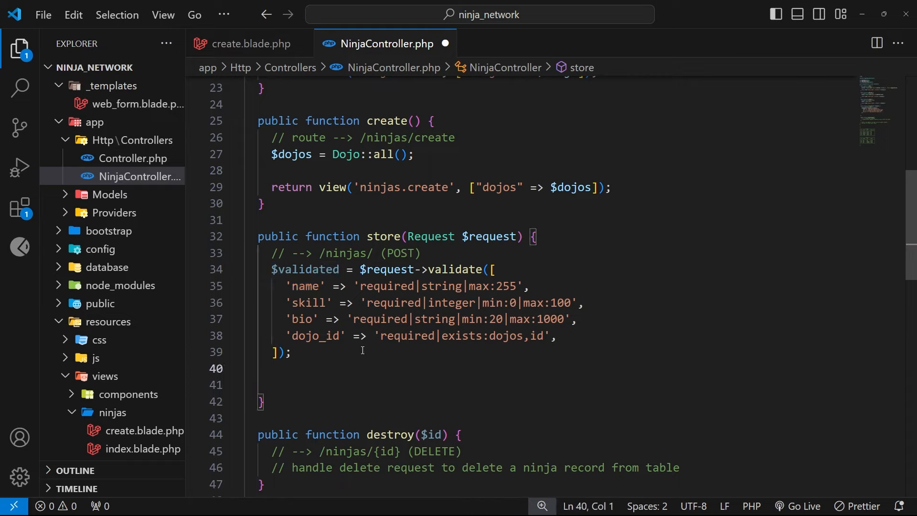
text(N)
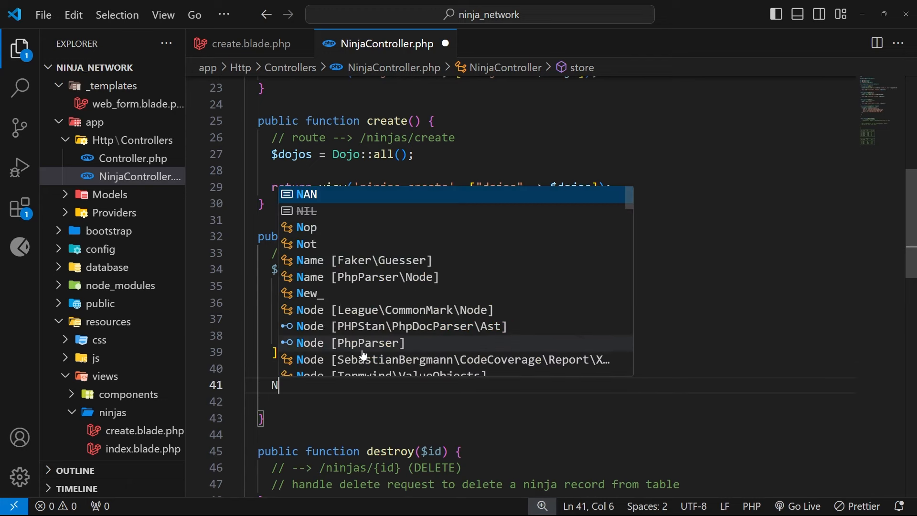
text(inja::create()
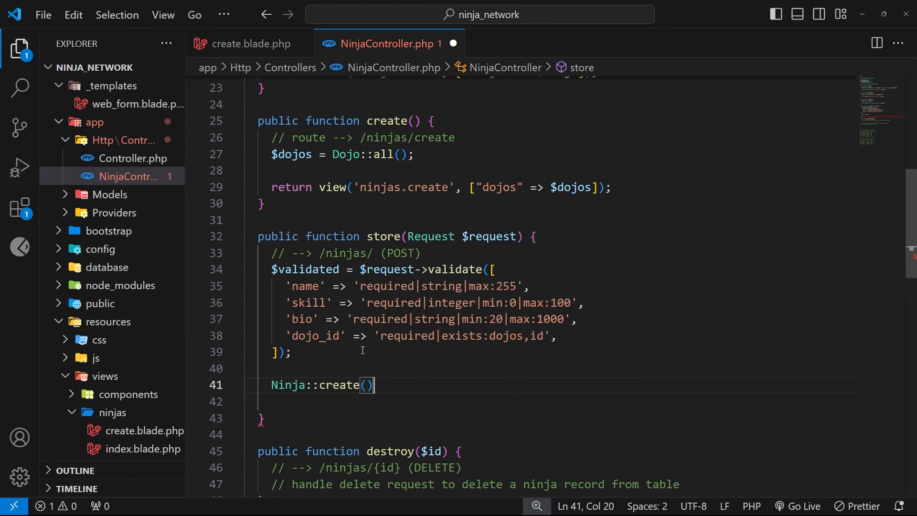
text($validated)
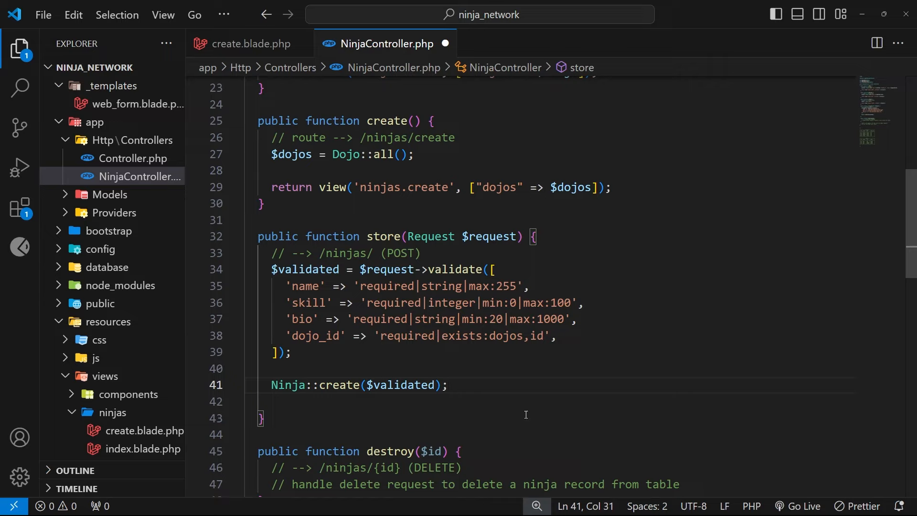
Step: End store() with return redirect()->route('ninjas.index');
text(r)
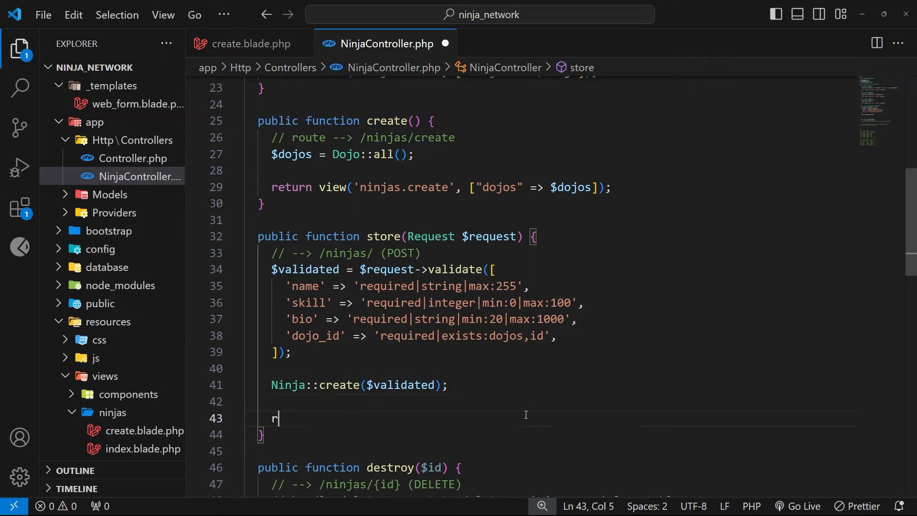
text(eturn)
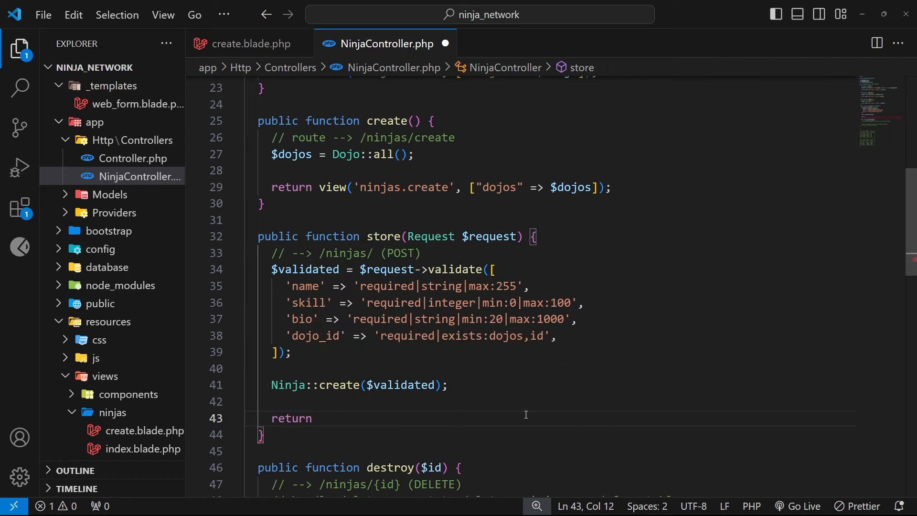
text(redirect()
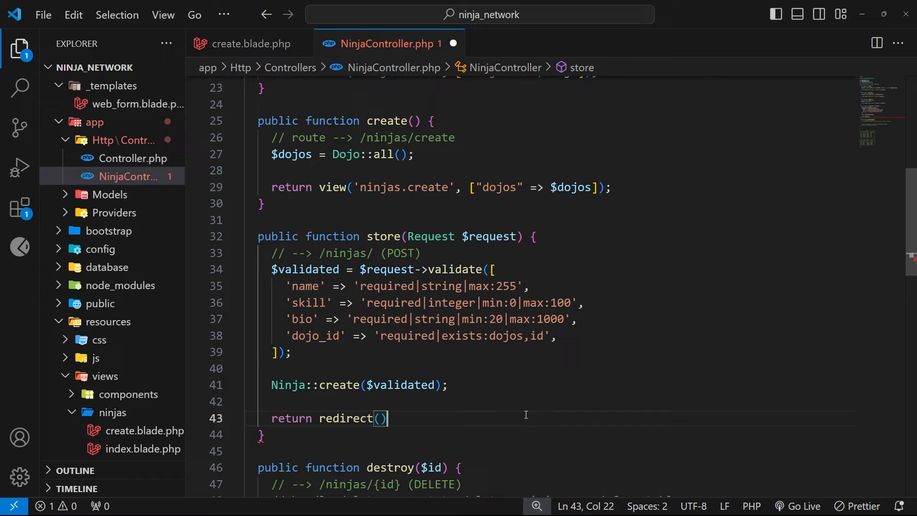
mouse_move(408, 421)
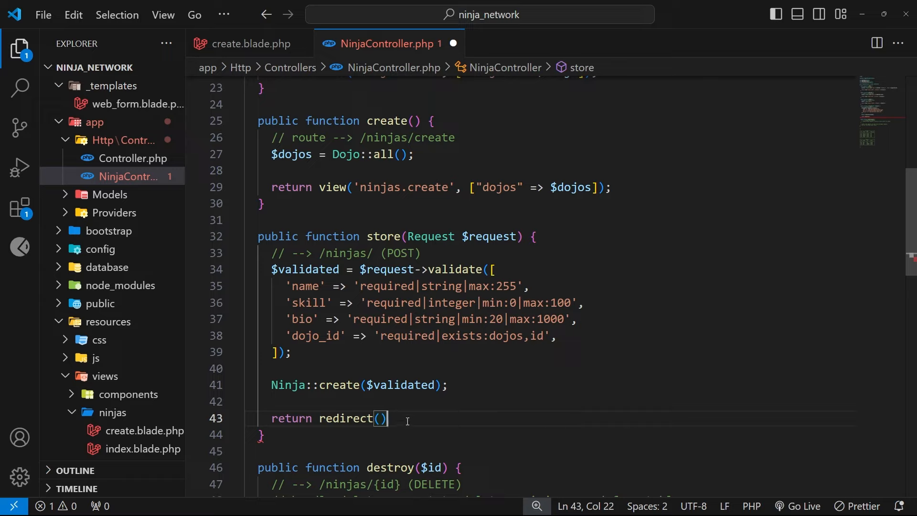
mouse_move(396, 439)
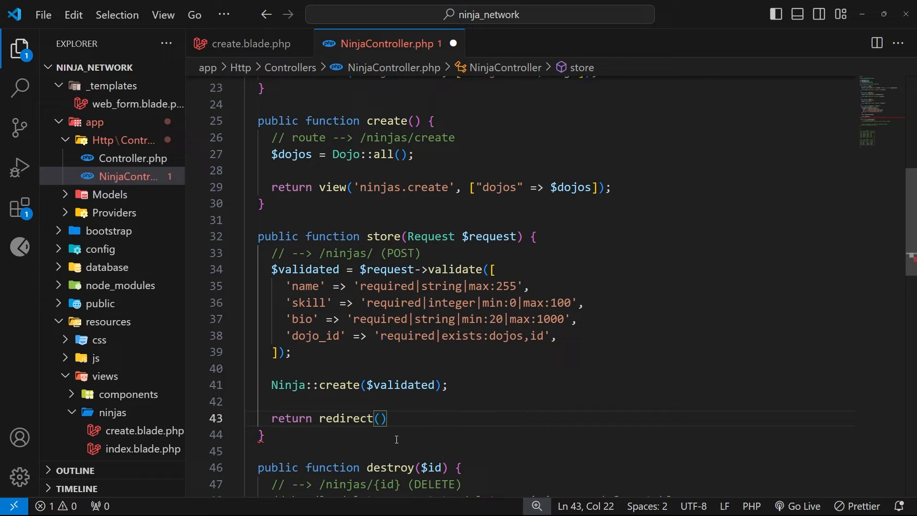
text(->route(')
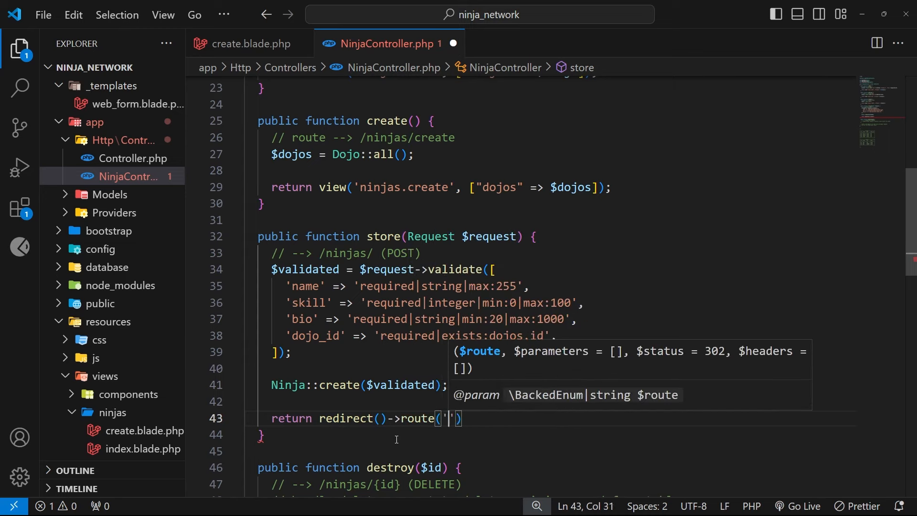
text(ninjas.ind)
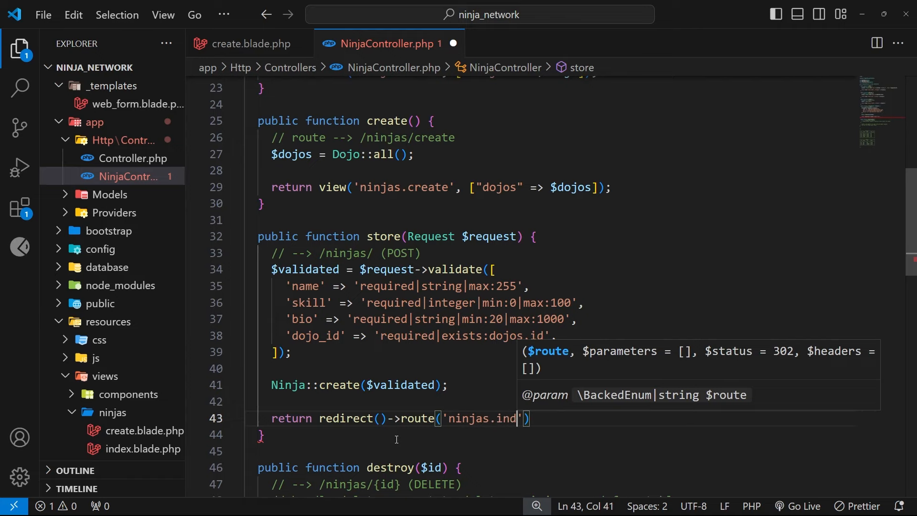
text(ex');)
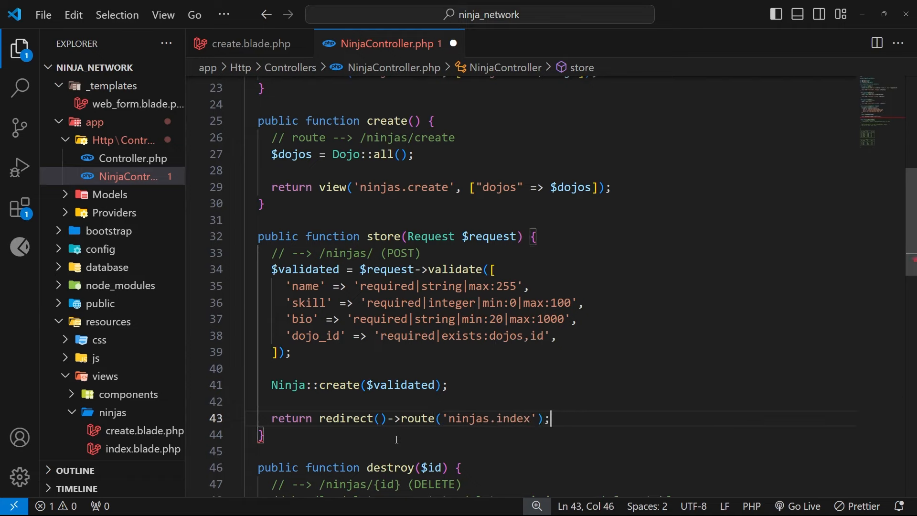
mouse_move(426, 419)
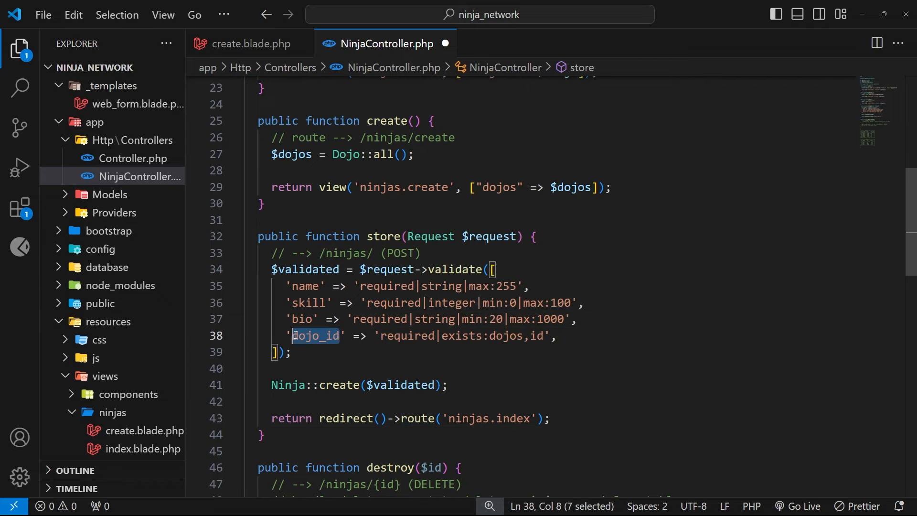
mouse_move(311, 206)
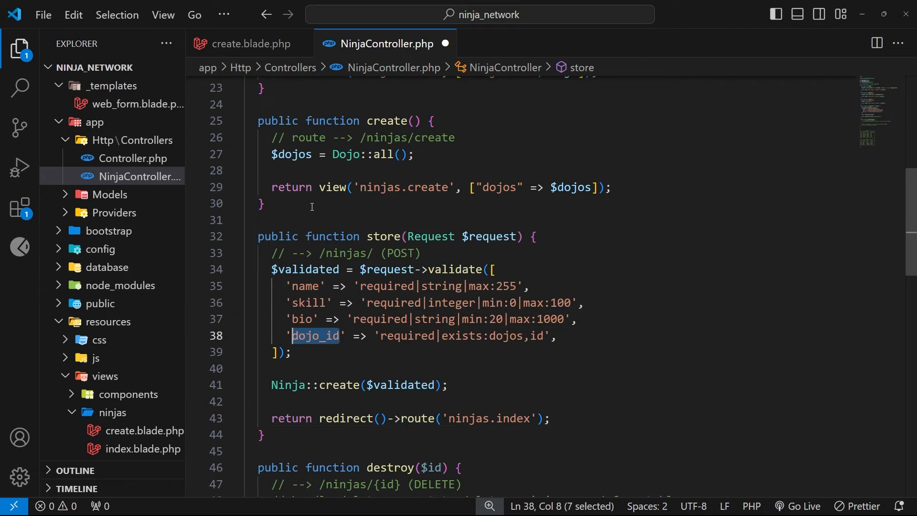
mouse_move(335, 361)
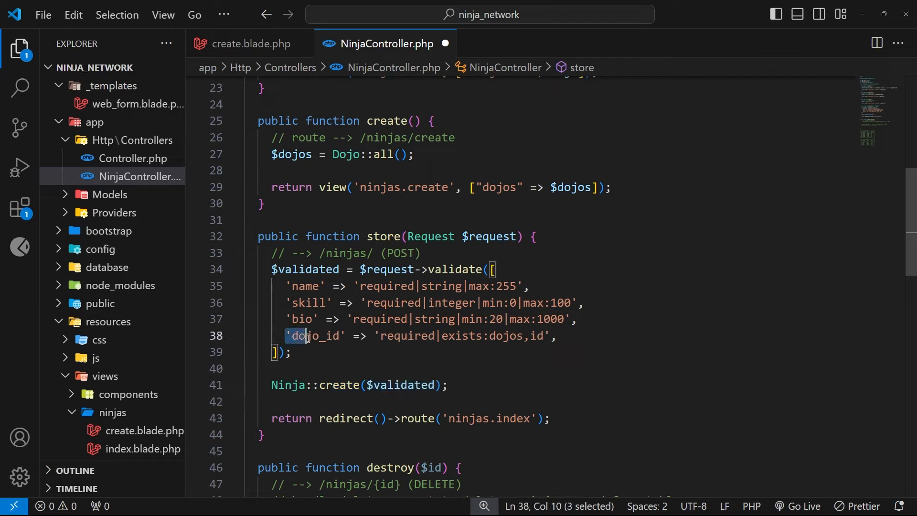
double_click(316, 336)
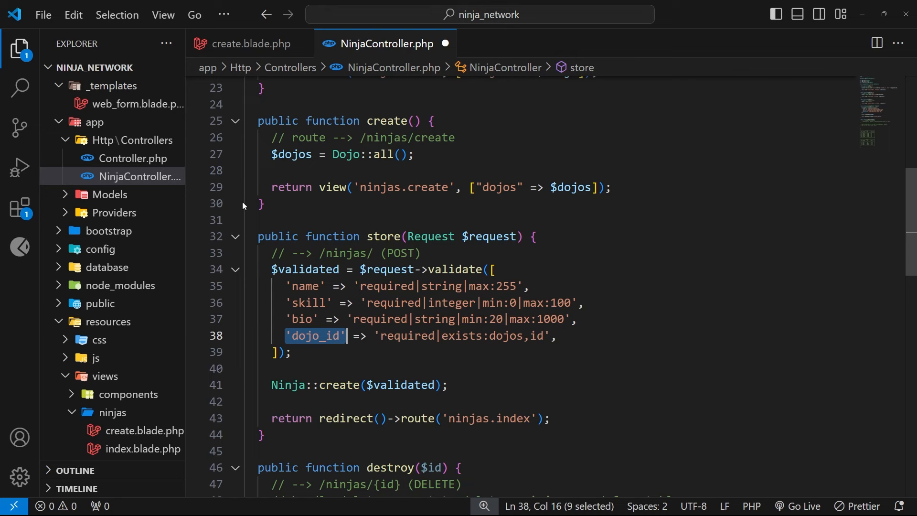
Step: Add 'dojo_id' to the Ninja model's $fillable after 'bio'
click(121, 230)
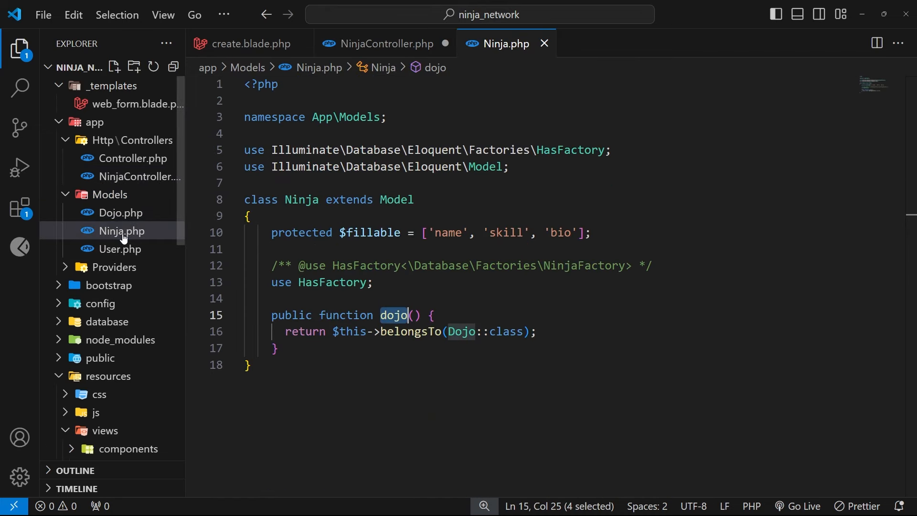
click(590, 233)
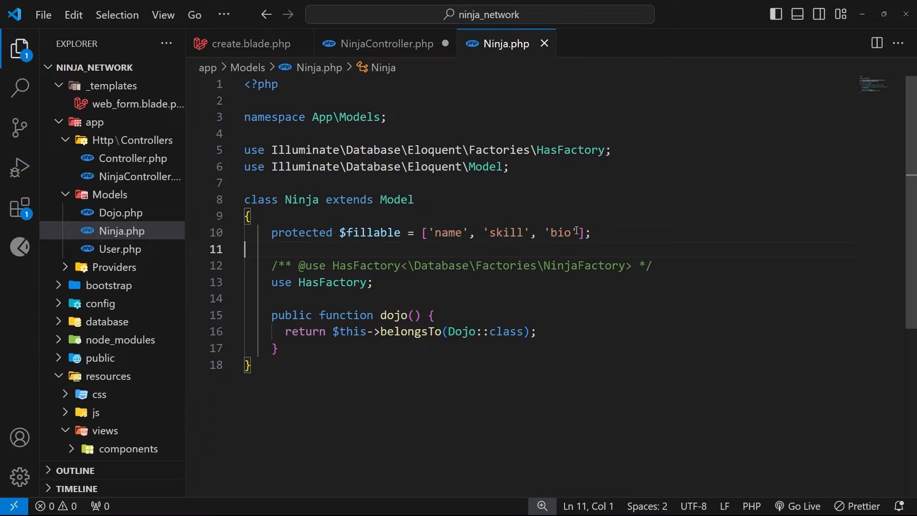
text(, 'dojo_id')
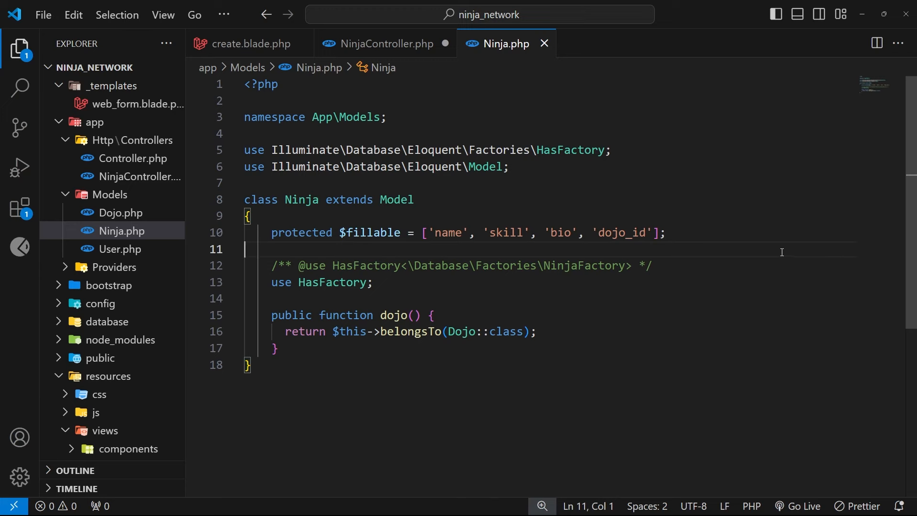
click(384, 43)
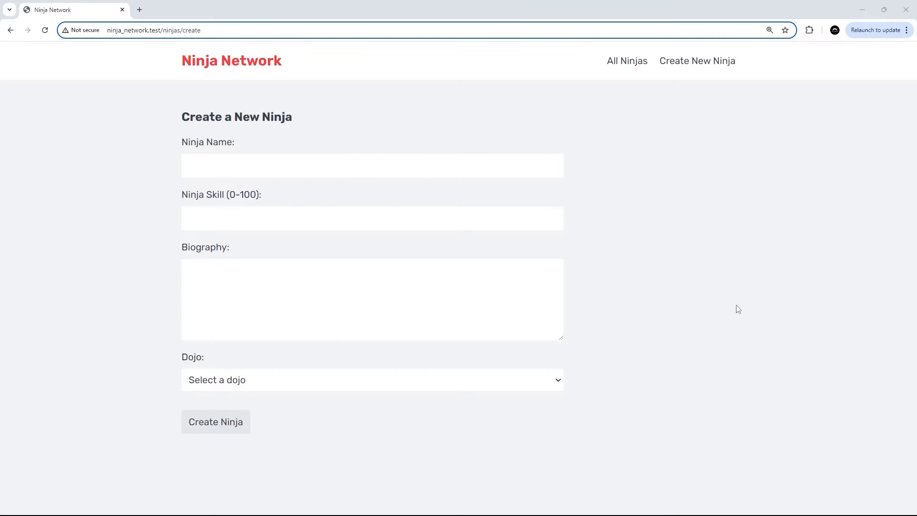
Step: Fill the form with name Yoshi, skill 100 and biography 'I like to hunt for egg', then choose a dojo
text(Y)
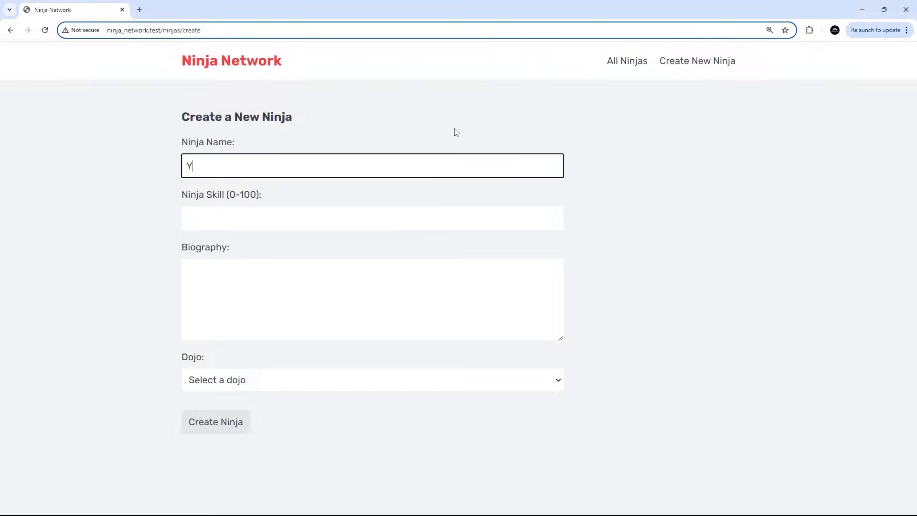
text(oshi)
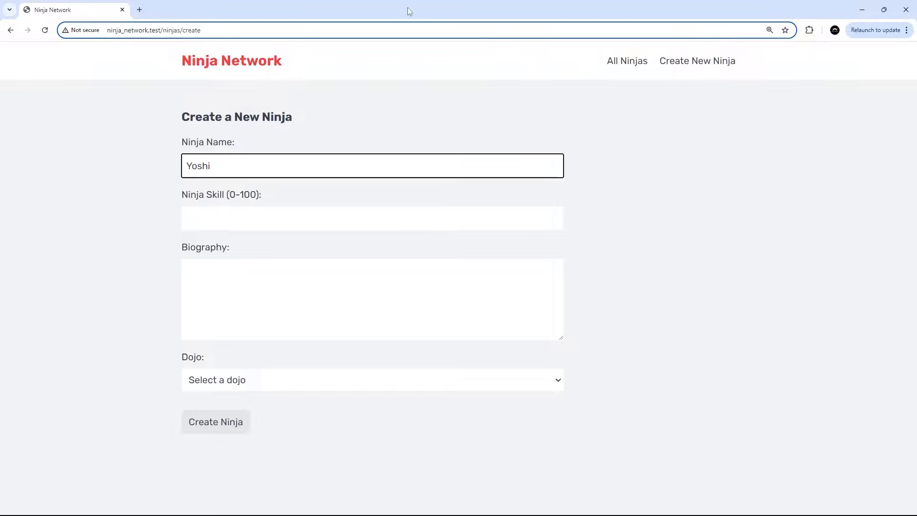
text(100)
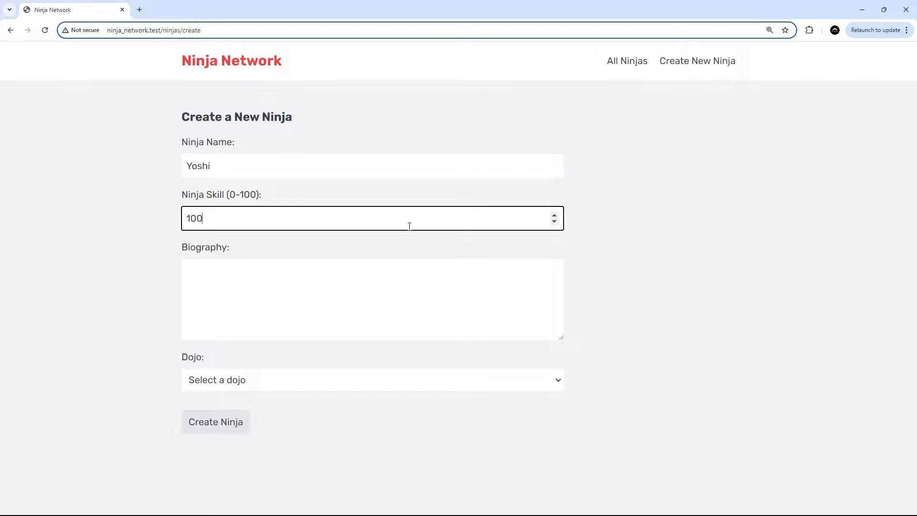
click(372, 300)
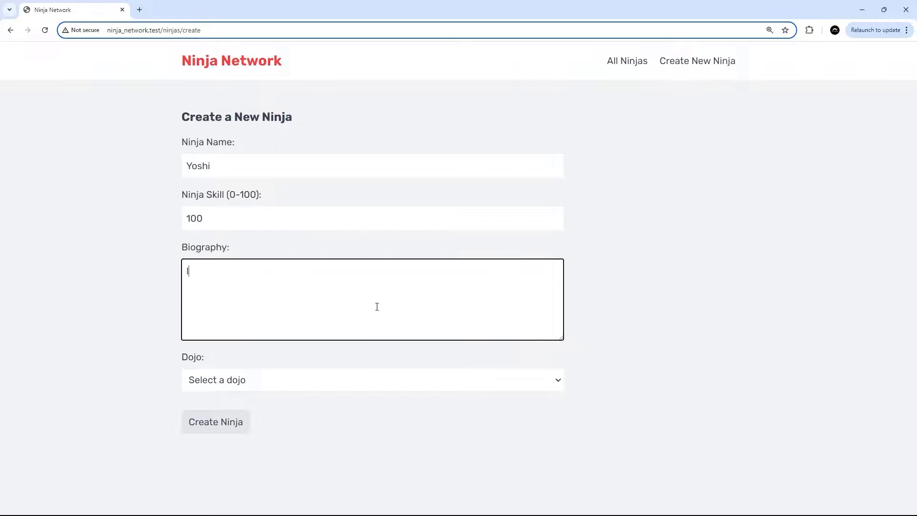
text(I like to hunt)
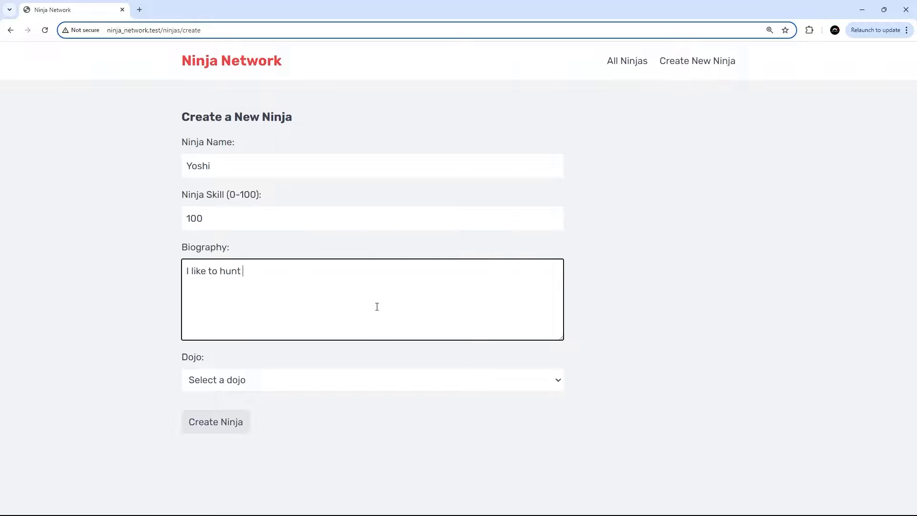
text(for egg)
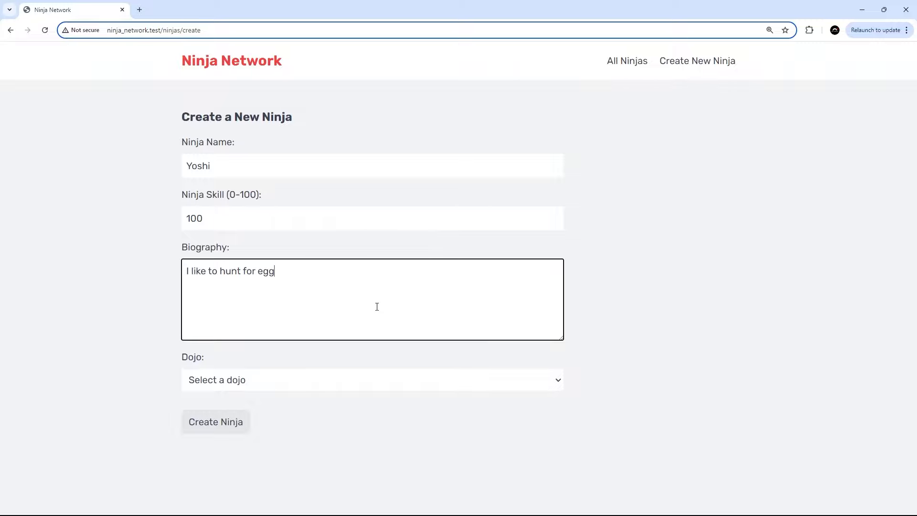
click(372, 380)
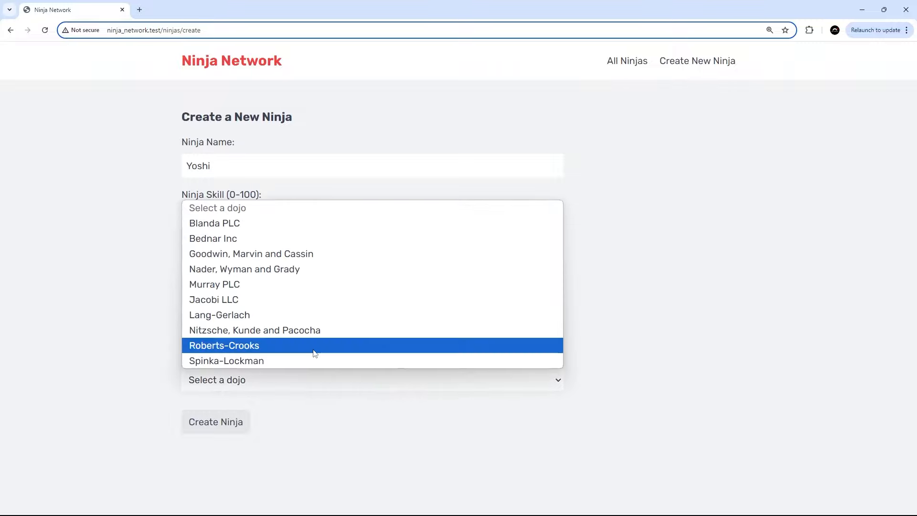
mouse_move(261, 360)
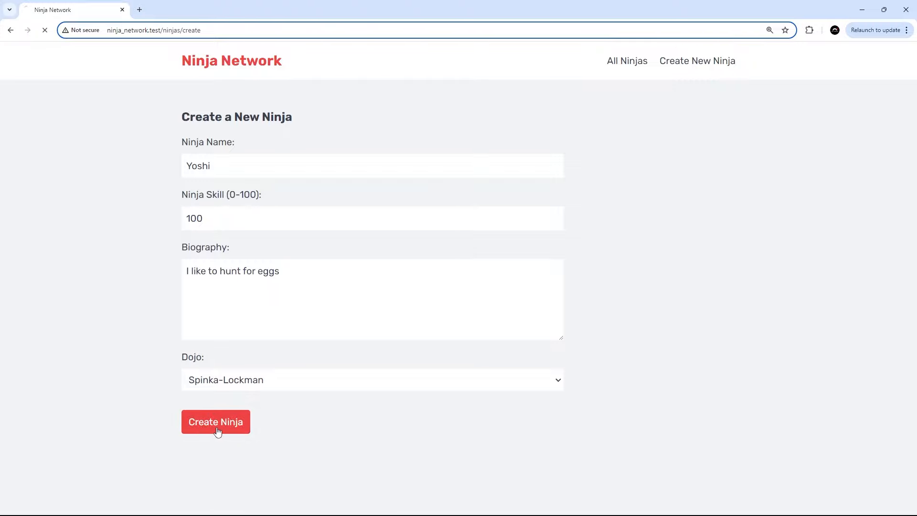
Step: Create Yoshi, check its details show Spinka-Lockman, and return to the All Ninjas list
click(215, 421)
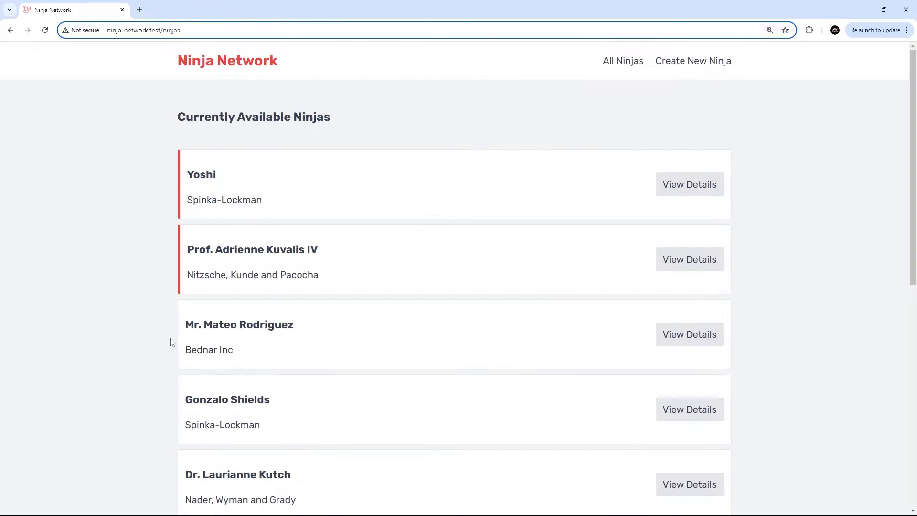
double_click(201, 174)
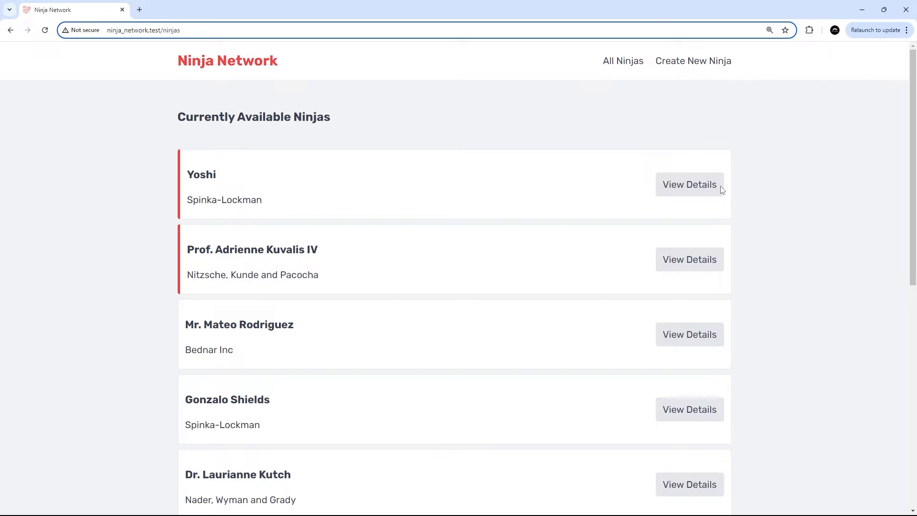
click(689, 184)
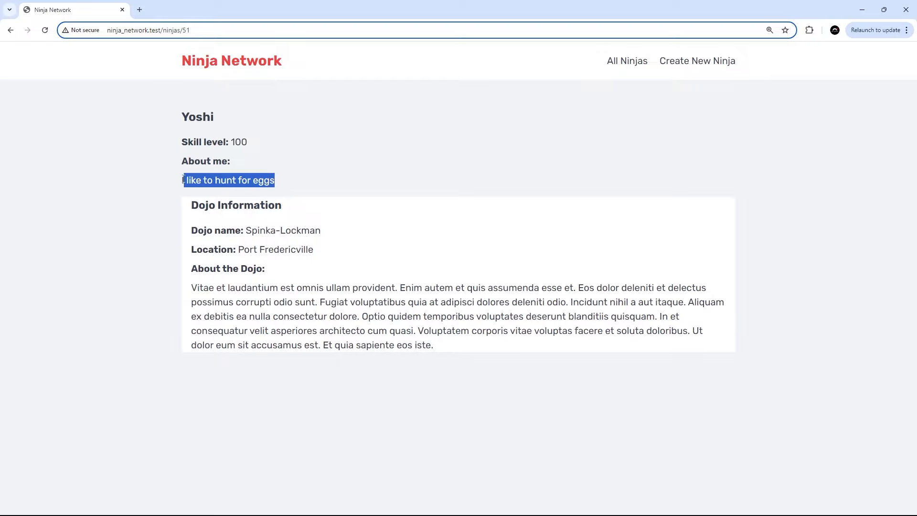
click(336, 234)
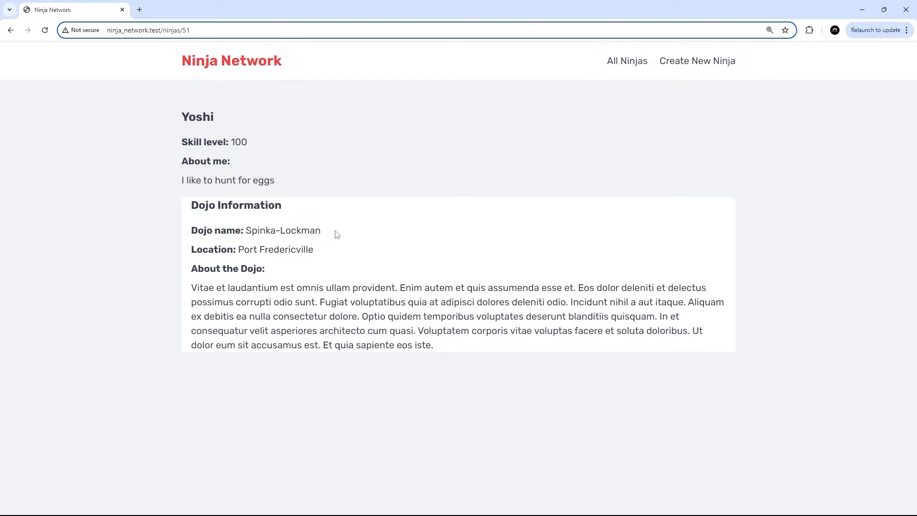
double_click(283, 230)
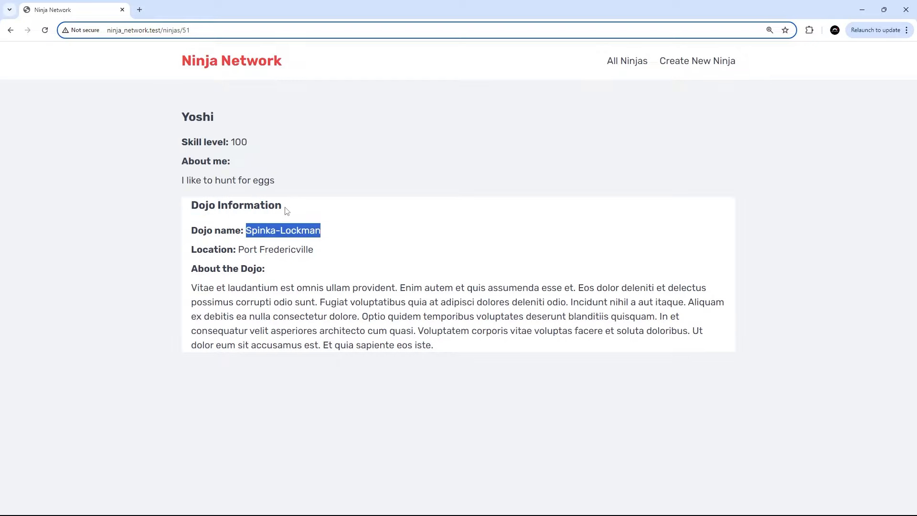
click(623, 61)
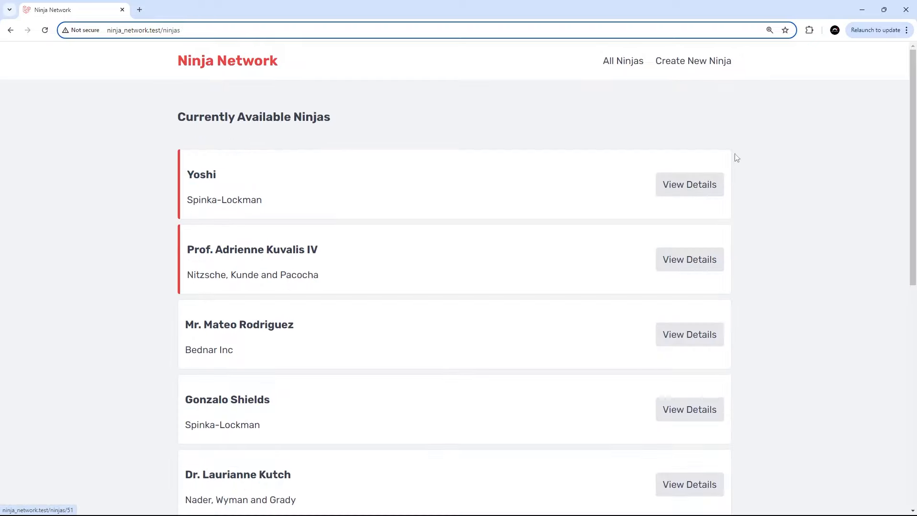